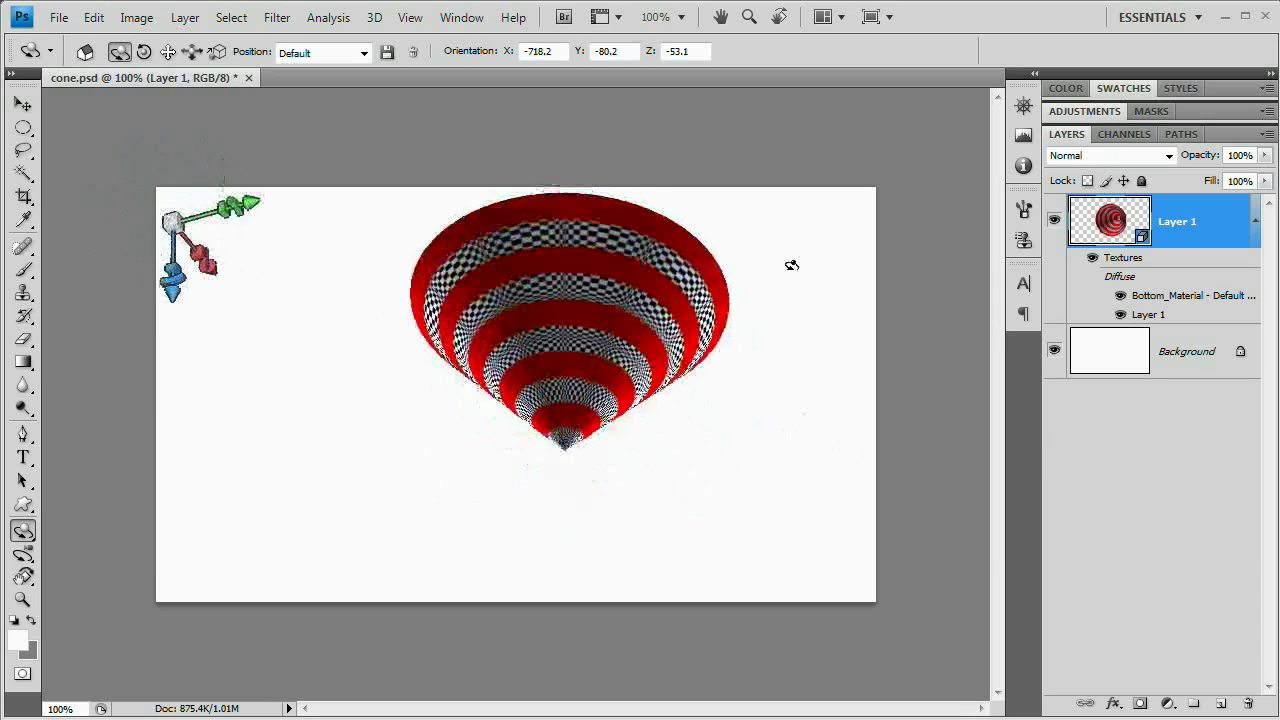
Rotate the striped cone so its point faces the viewer as concentric bullseye rings.
drag(790, 265, 713, 541)
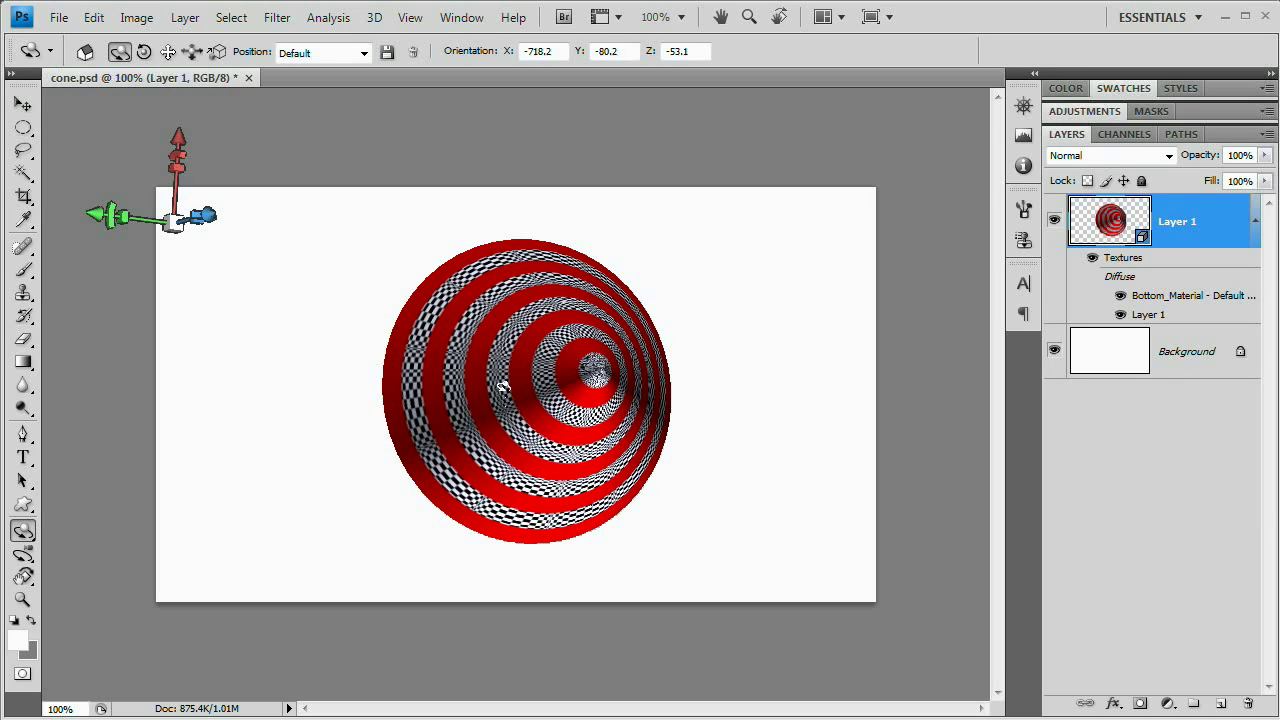
mouse_move(510, 445)
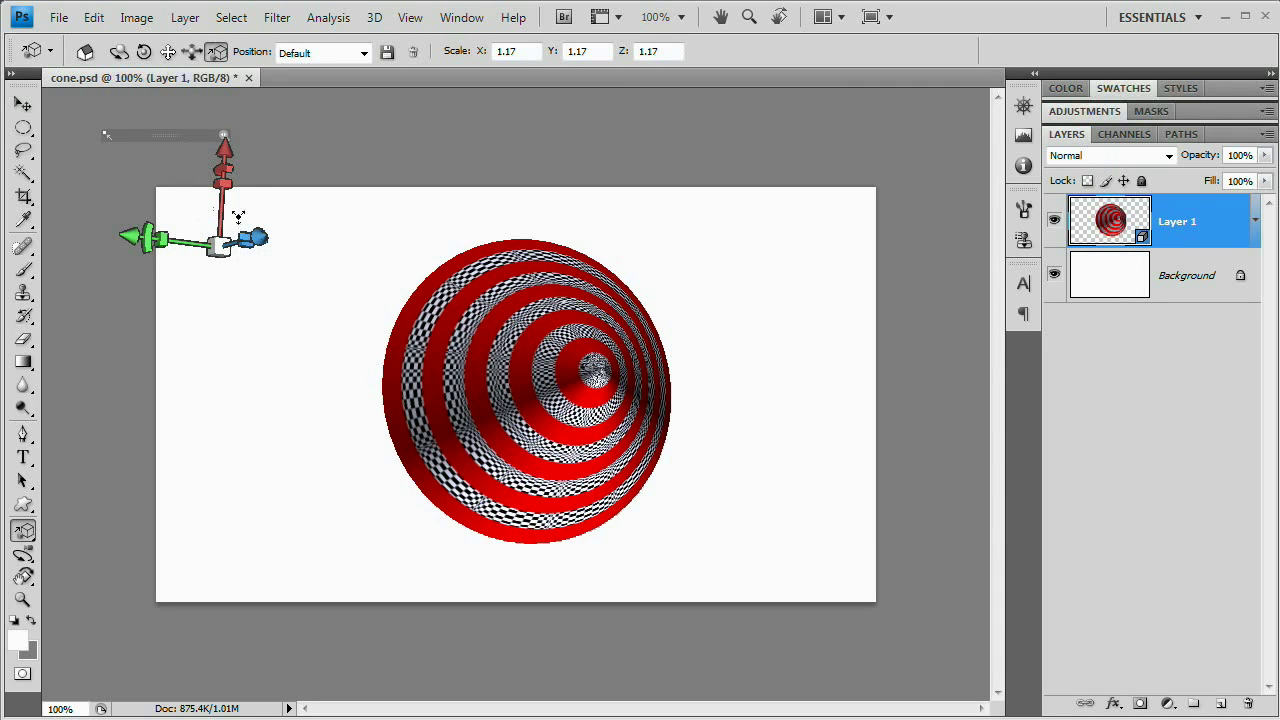
mouse_move(200, 280)
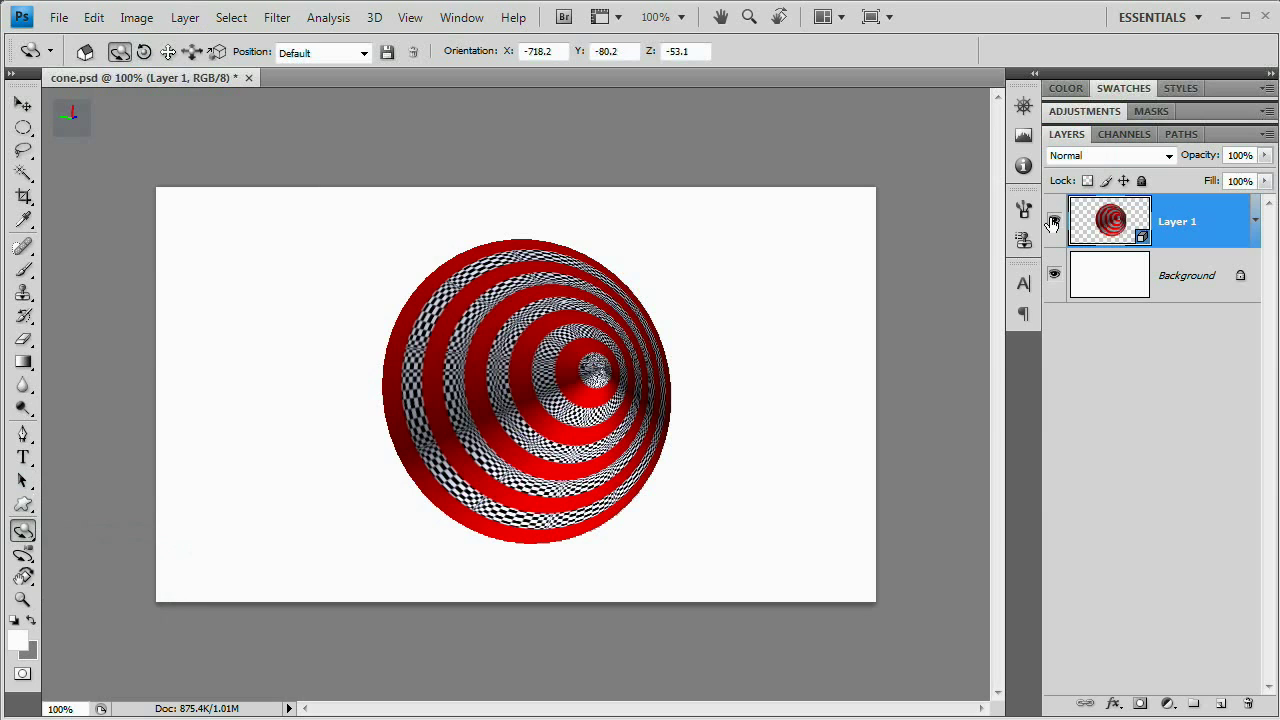
Hide Layer 1, add a new layer with a 3D cone, and rotate it to face the viewer.
click(1053, 221)
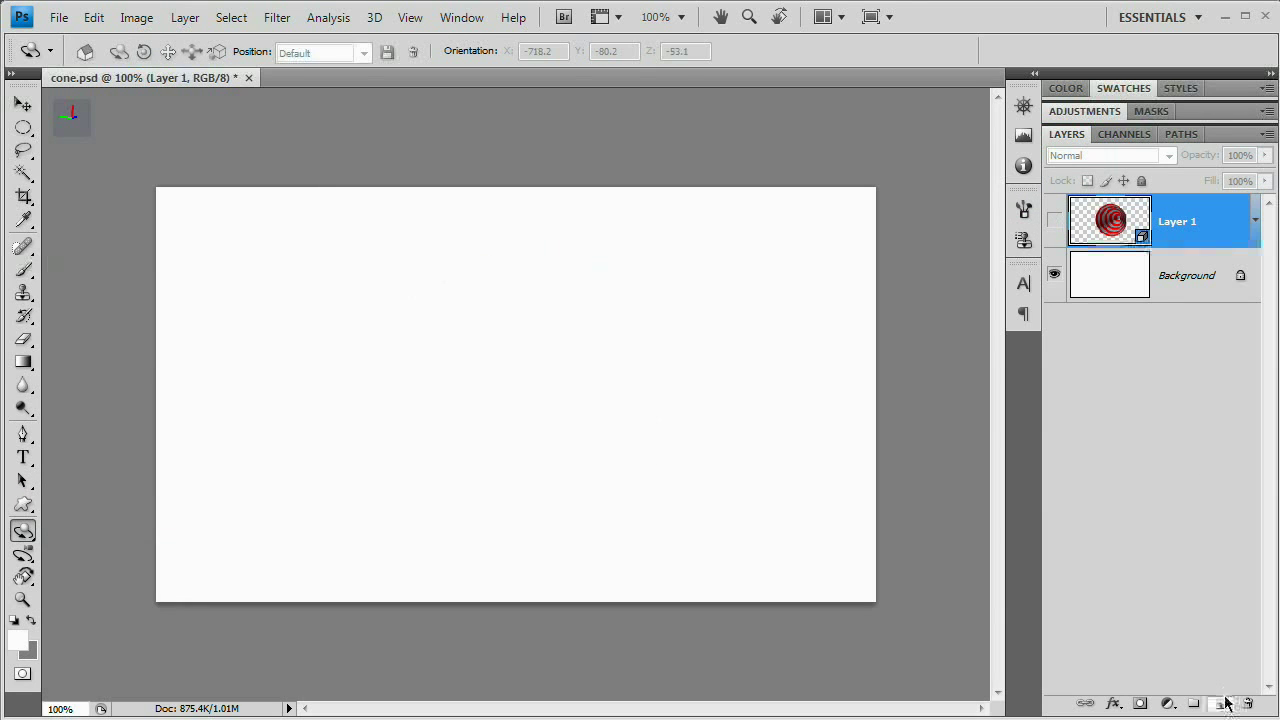
click(1224, 703)
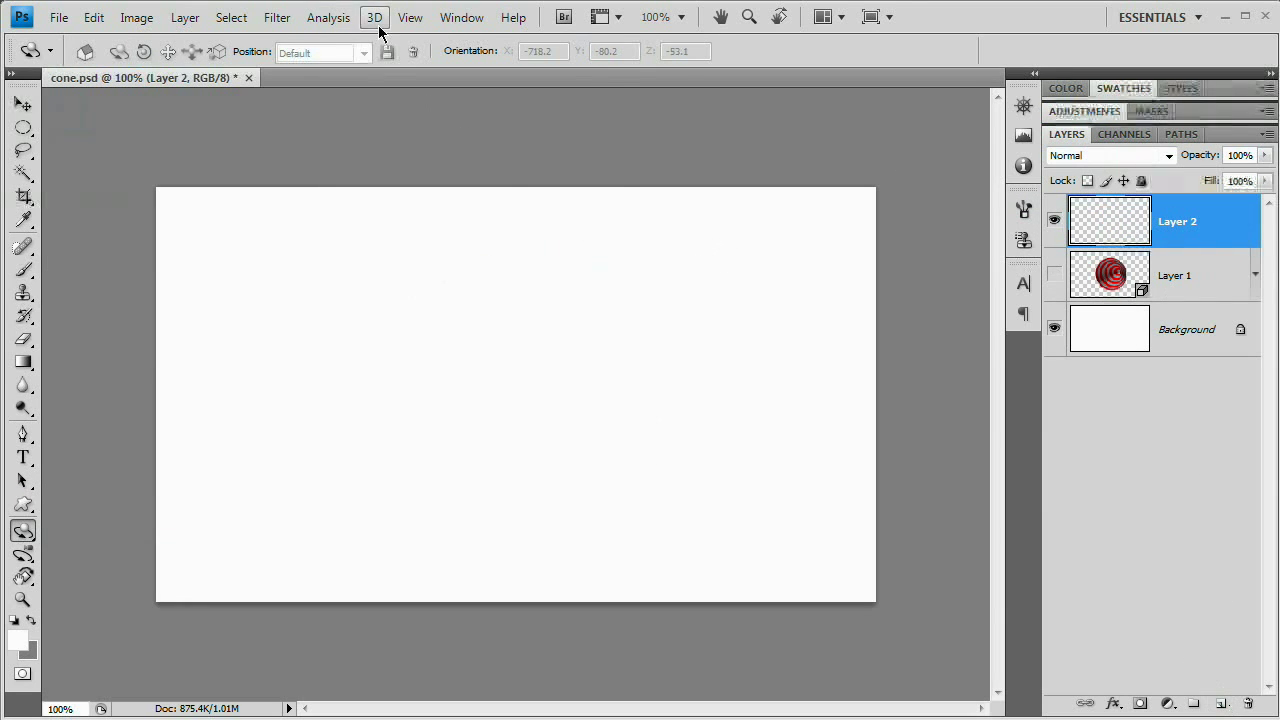
click(374, 17)
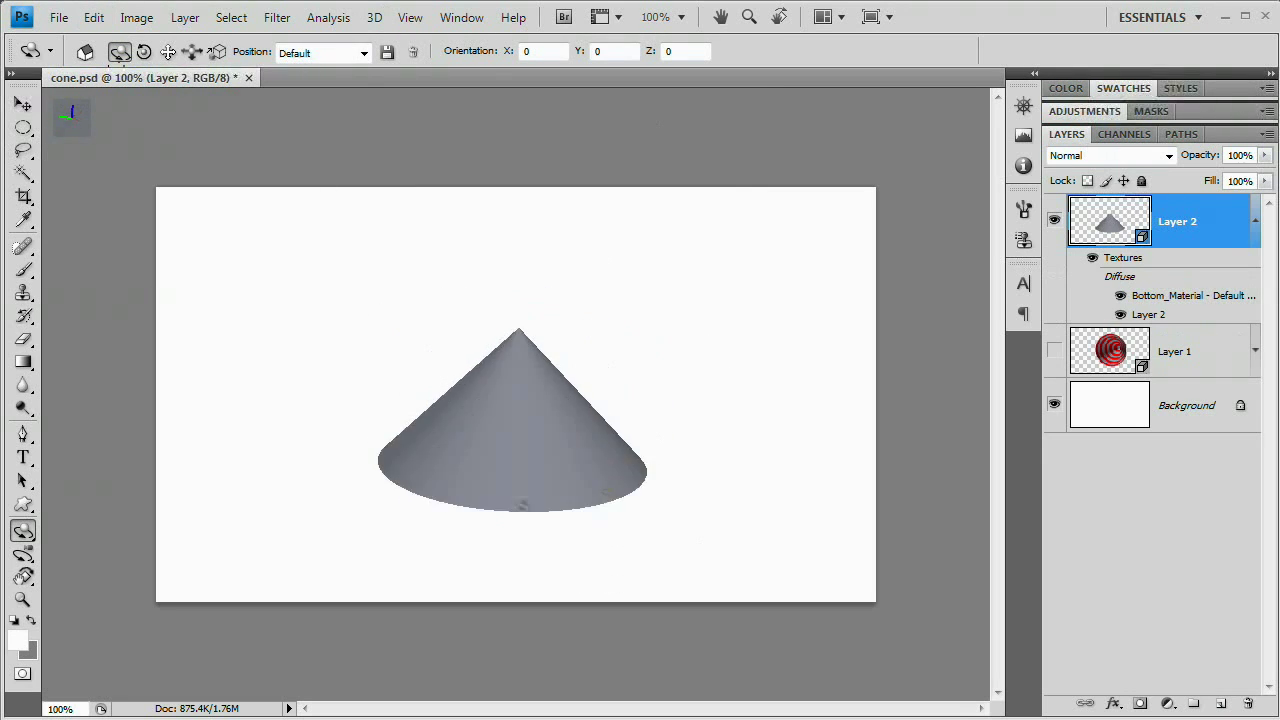
drag(515, 420, 570, 576)
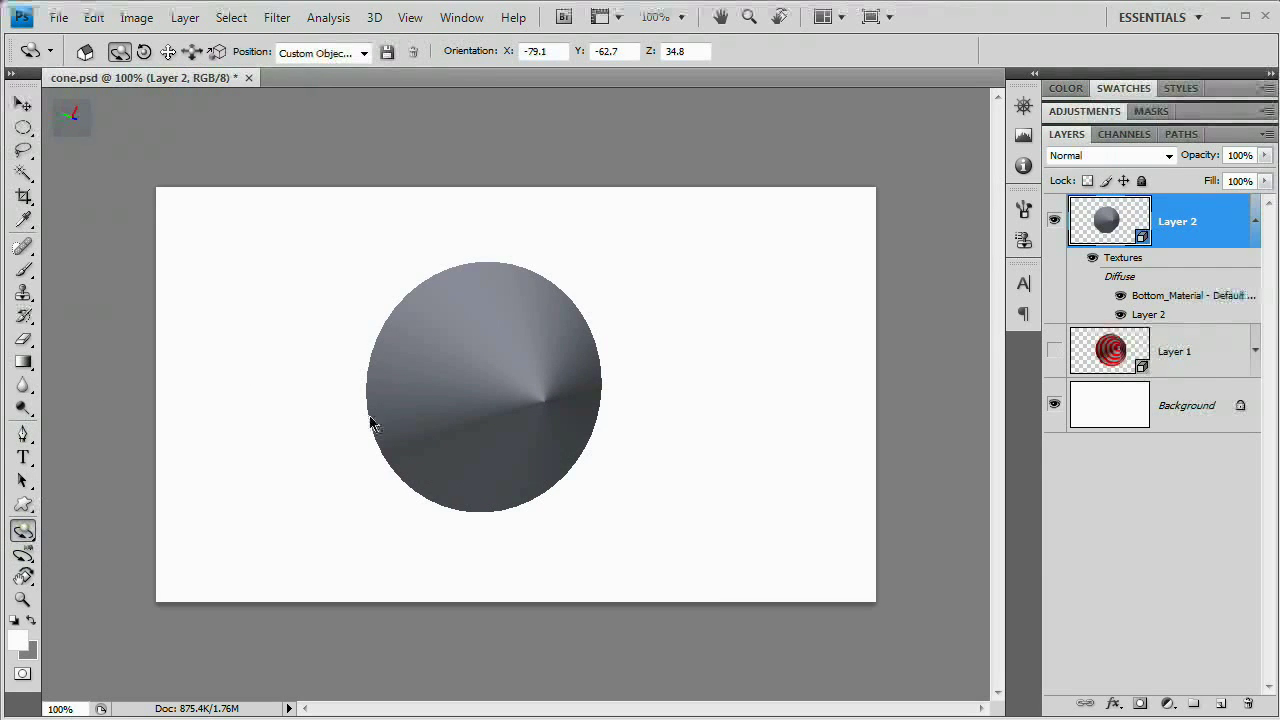
mouse_move(242, 247)
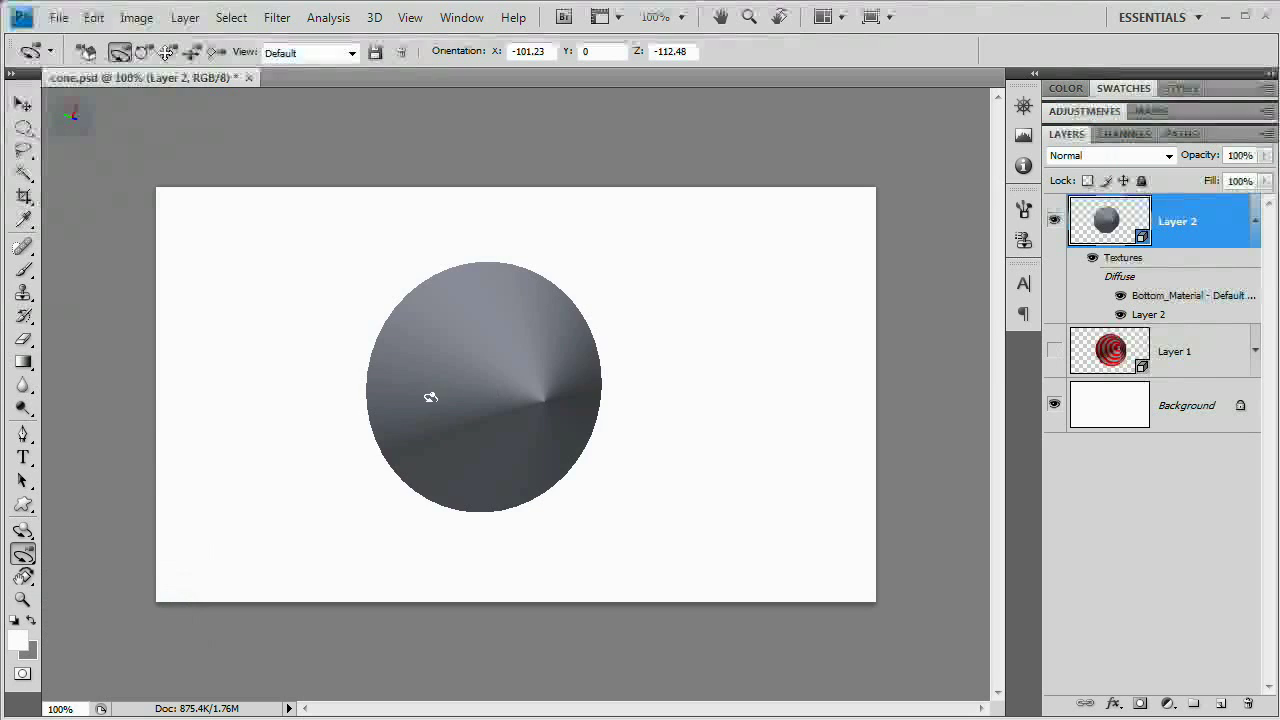
drag(485, 388, 470, 360)
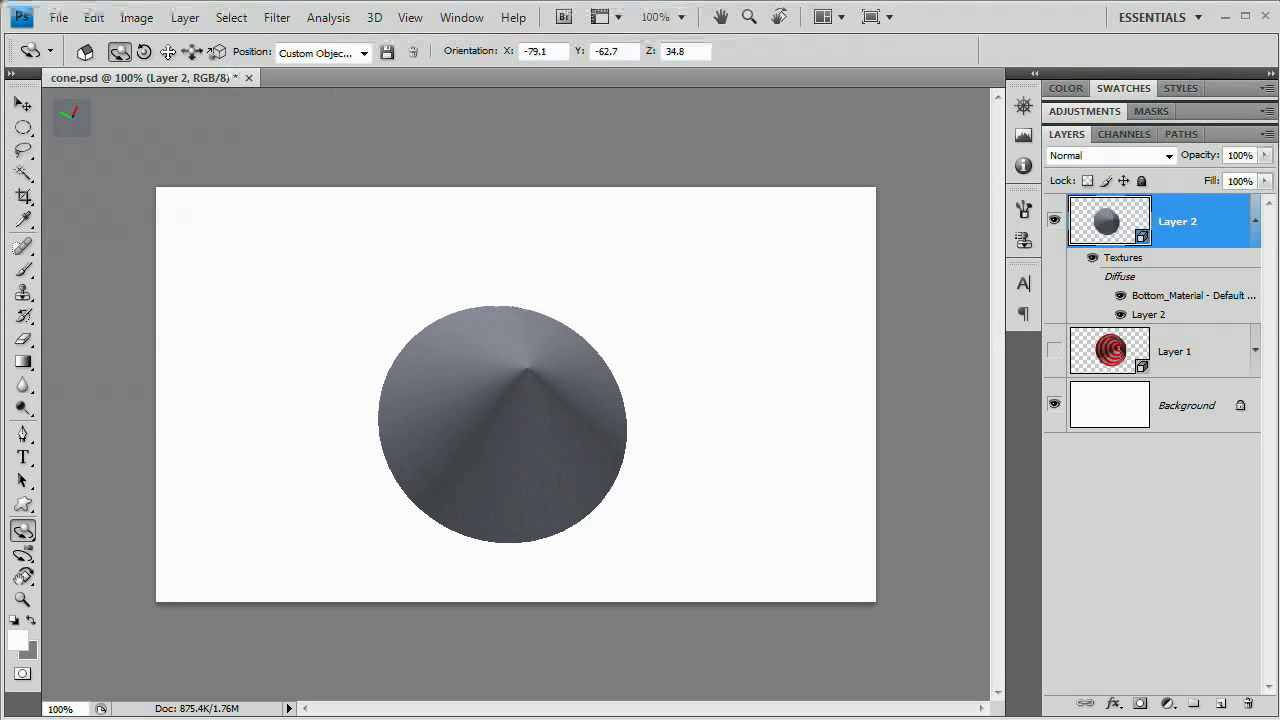
drag(500, 420, 480, 400)
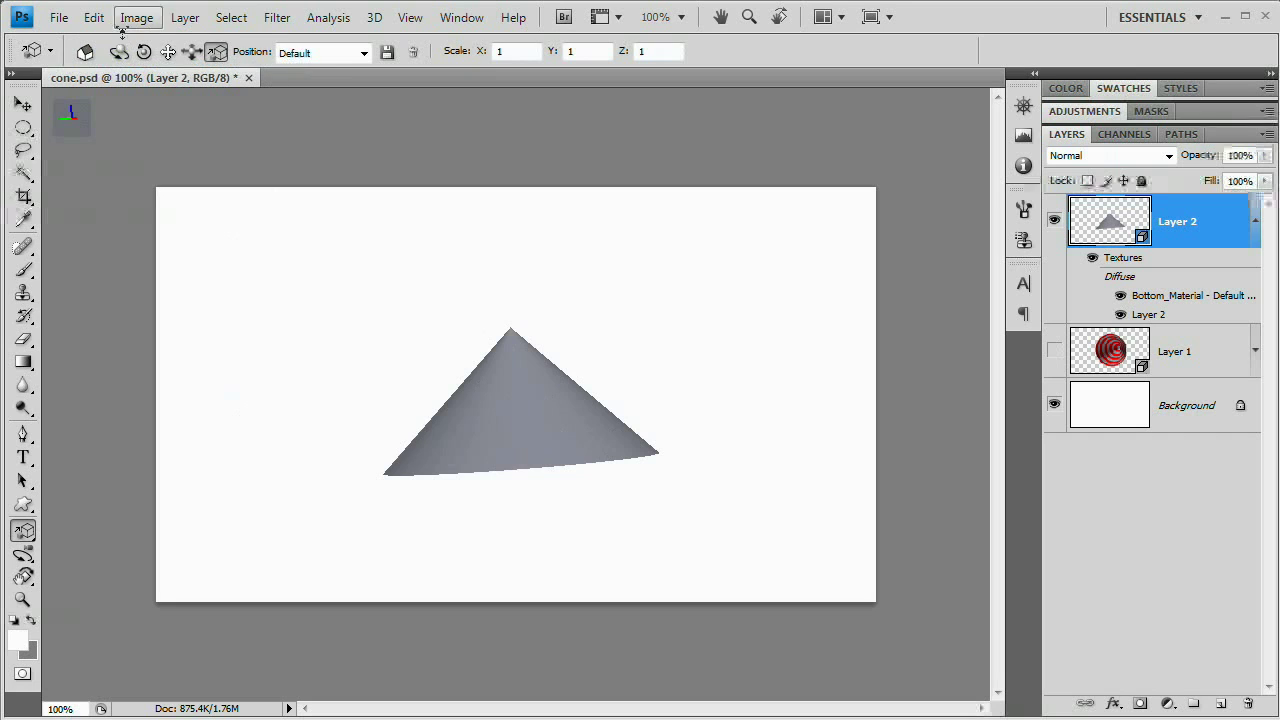
drag(550, 400, 686, 584)
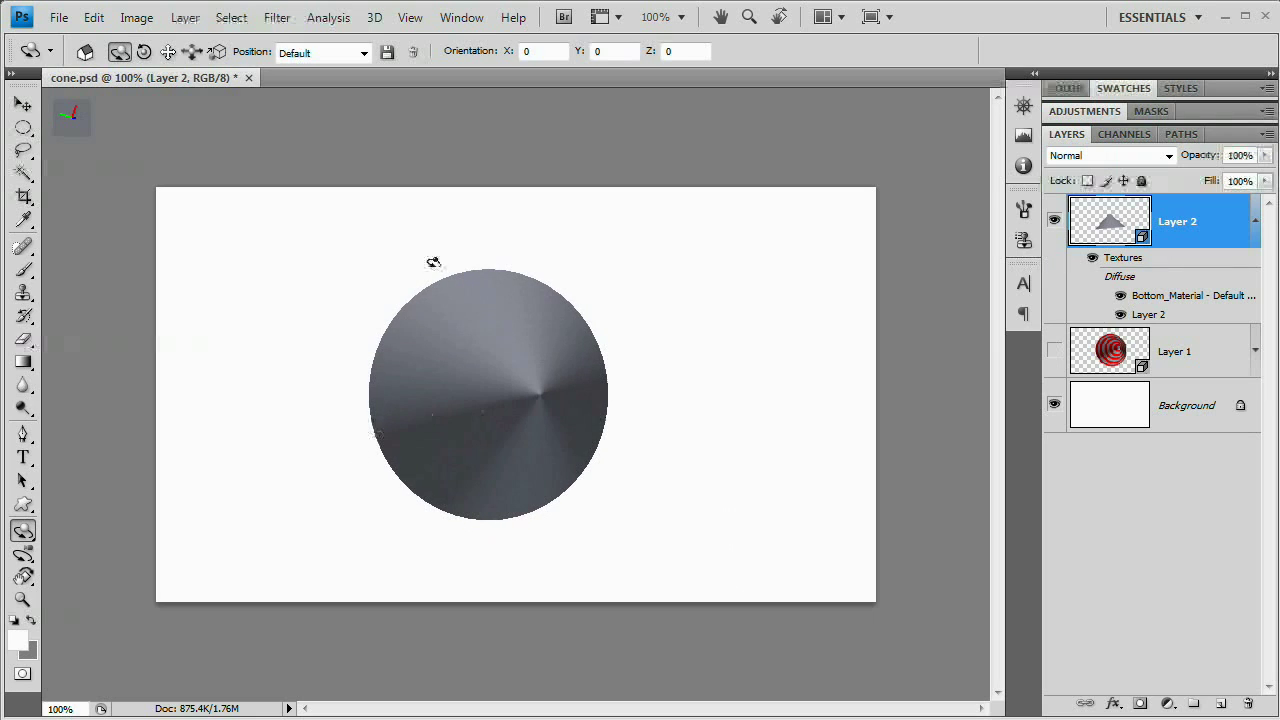
Nudge the grey cone's angle and open its Bottom_Material diffuse texture for editing.
drag(433, 262, 526, 477)
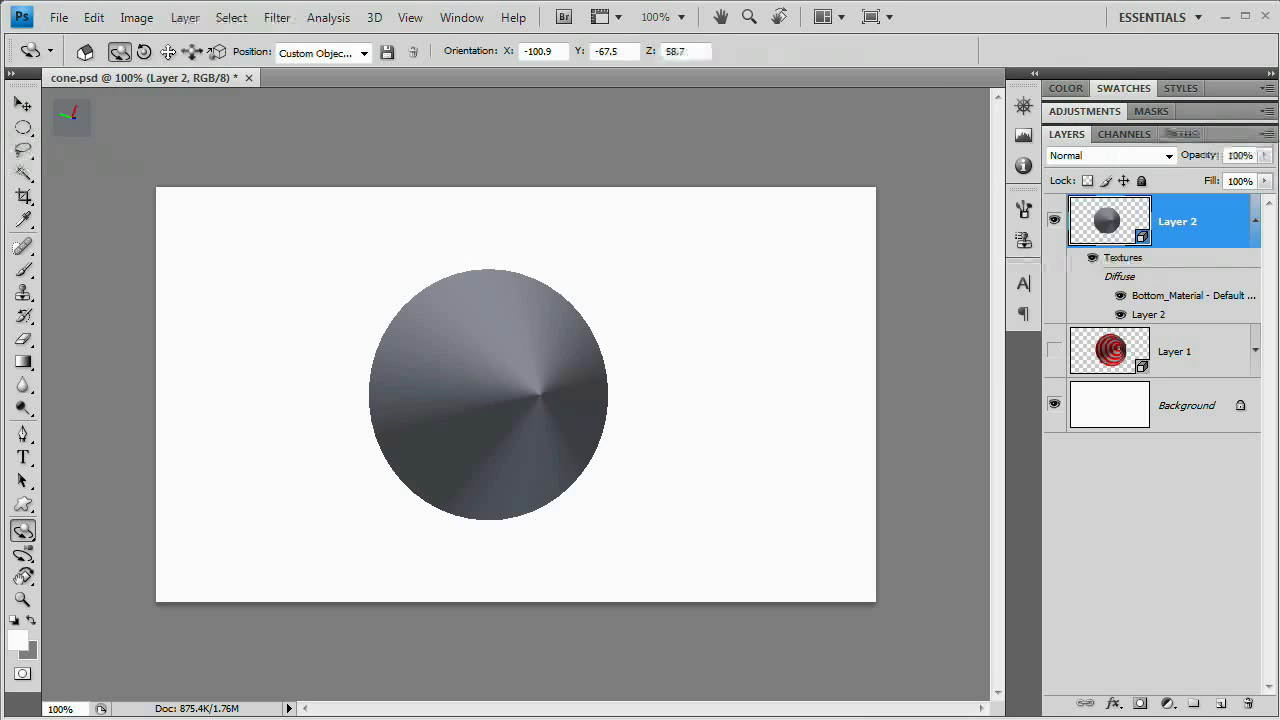
click(22, 363)
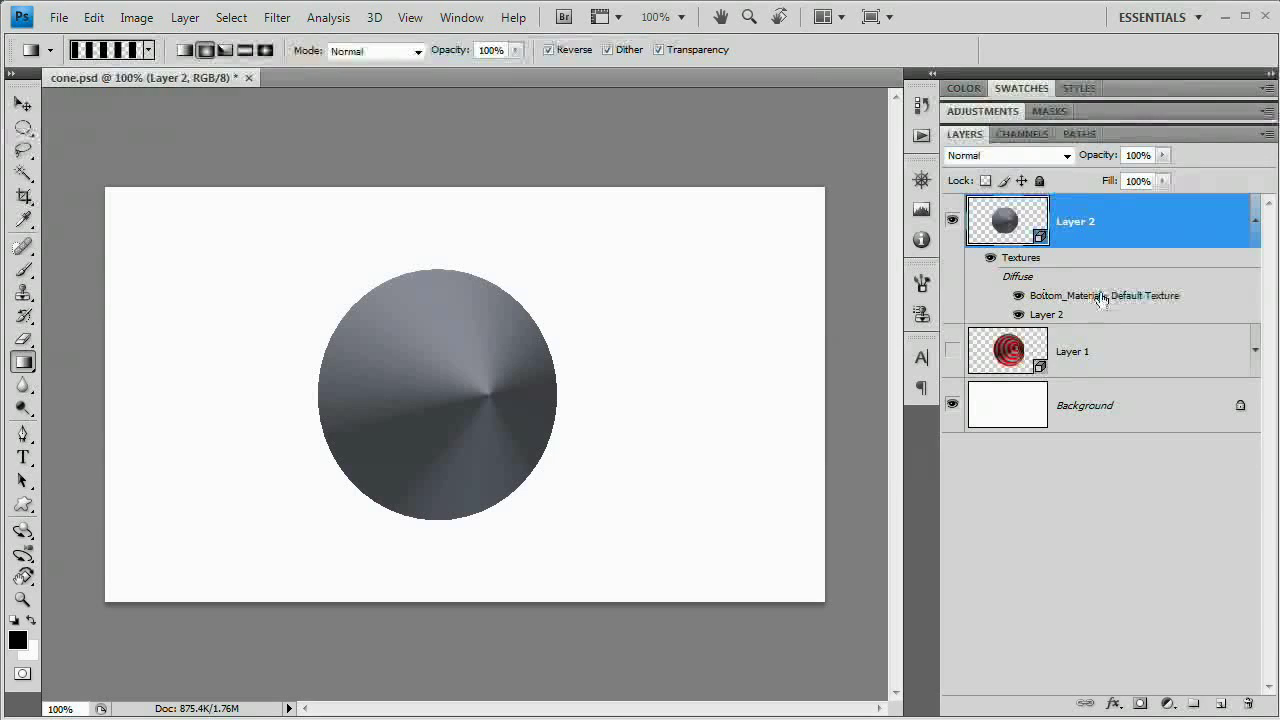
mouse_move(1085, 235)
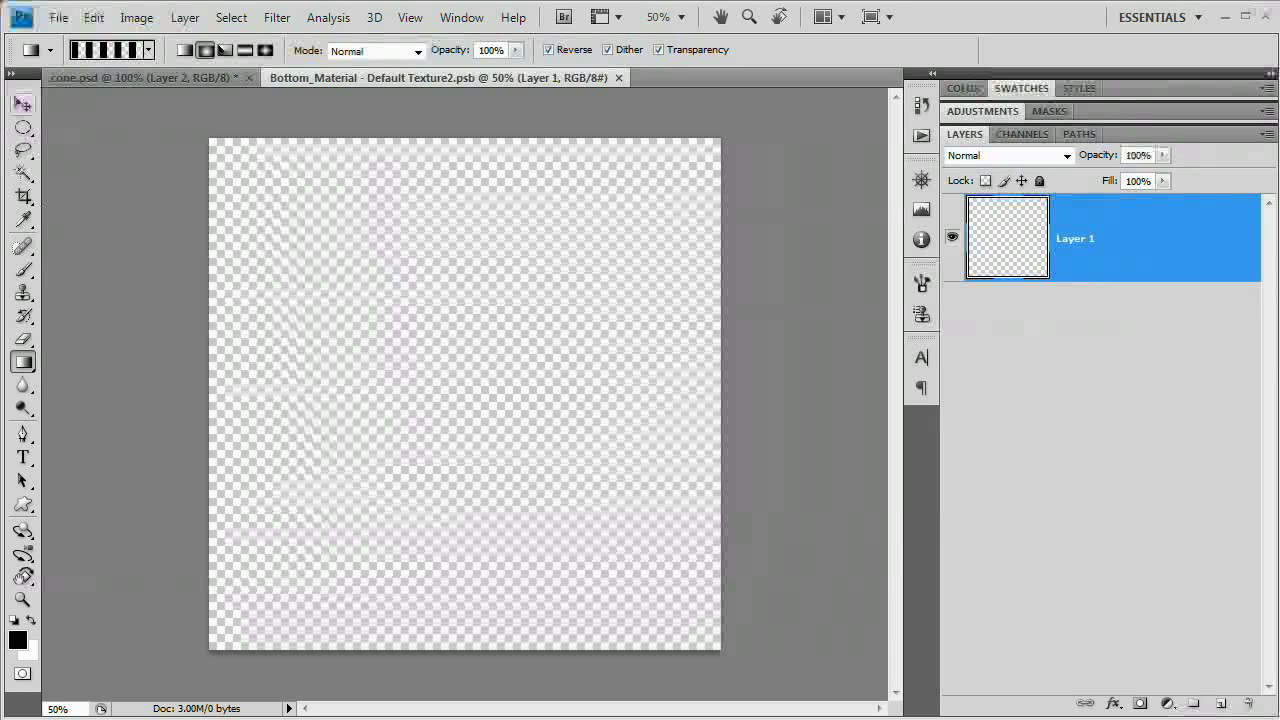
Render clouds into the texture and swirl them with a Spin radial blur at 50.
click(277, 17)
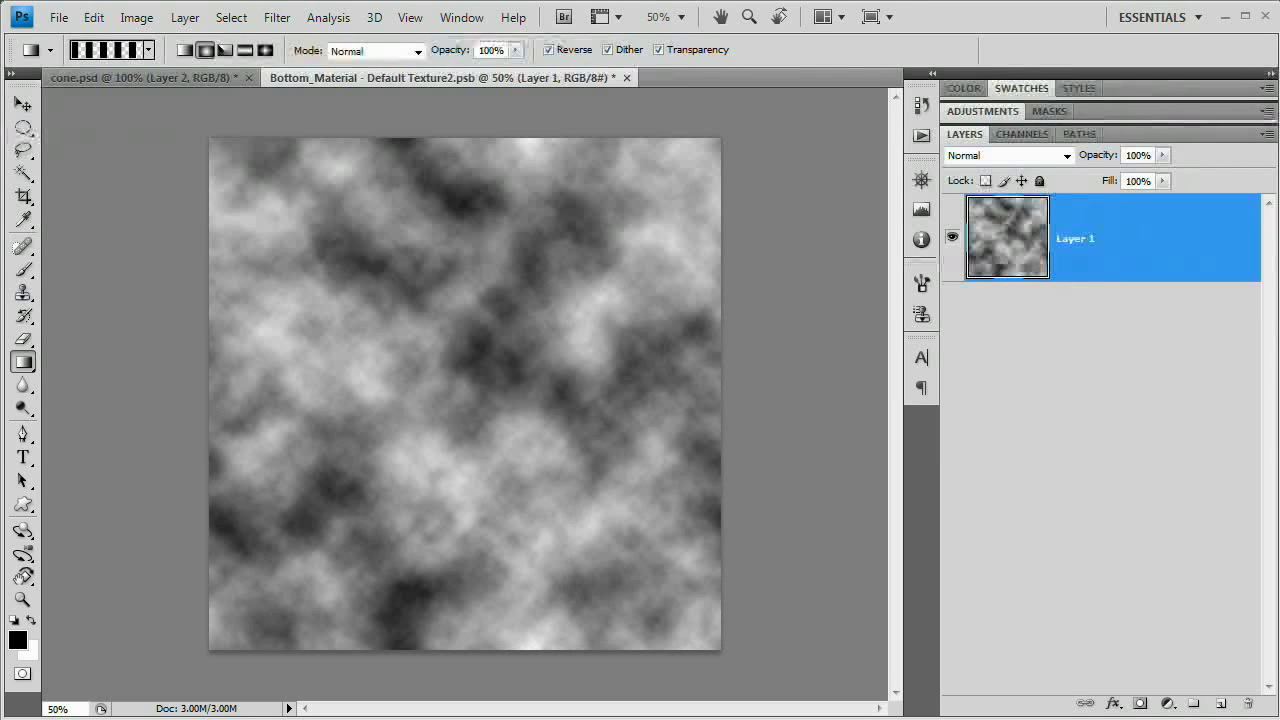
click(277, 17)
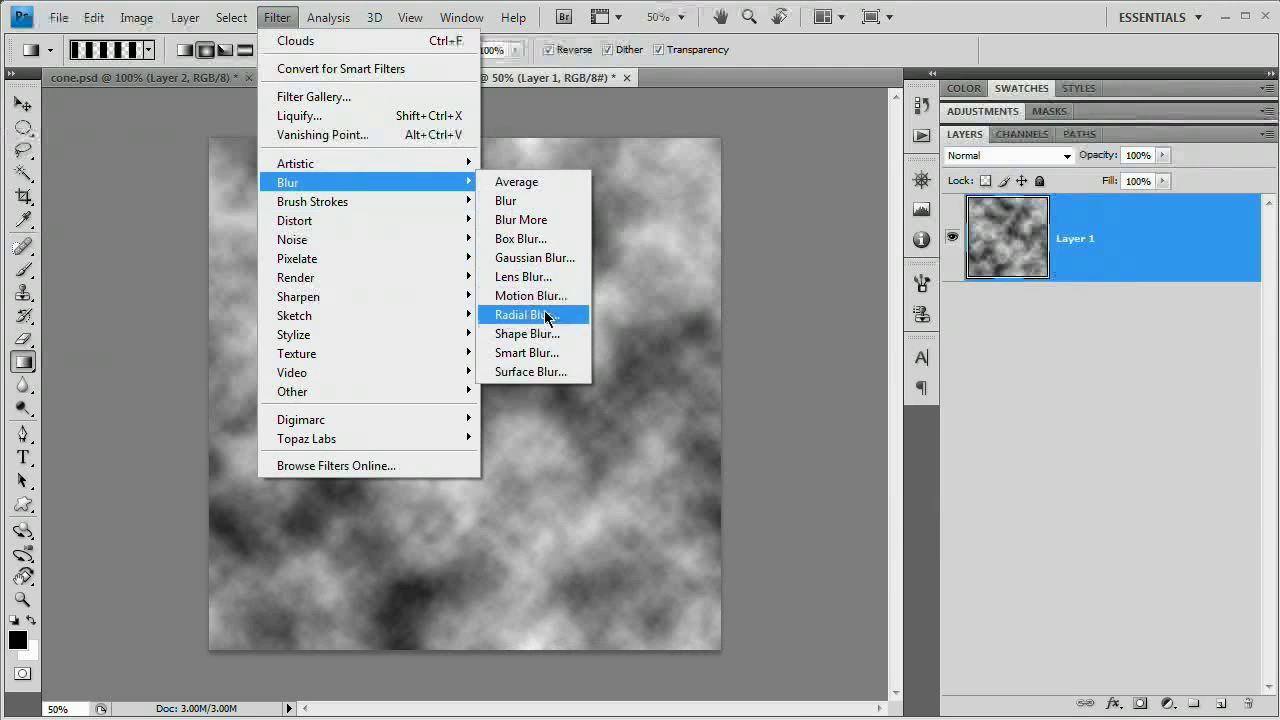
click(524, 314)
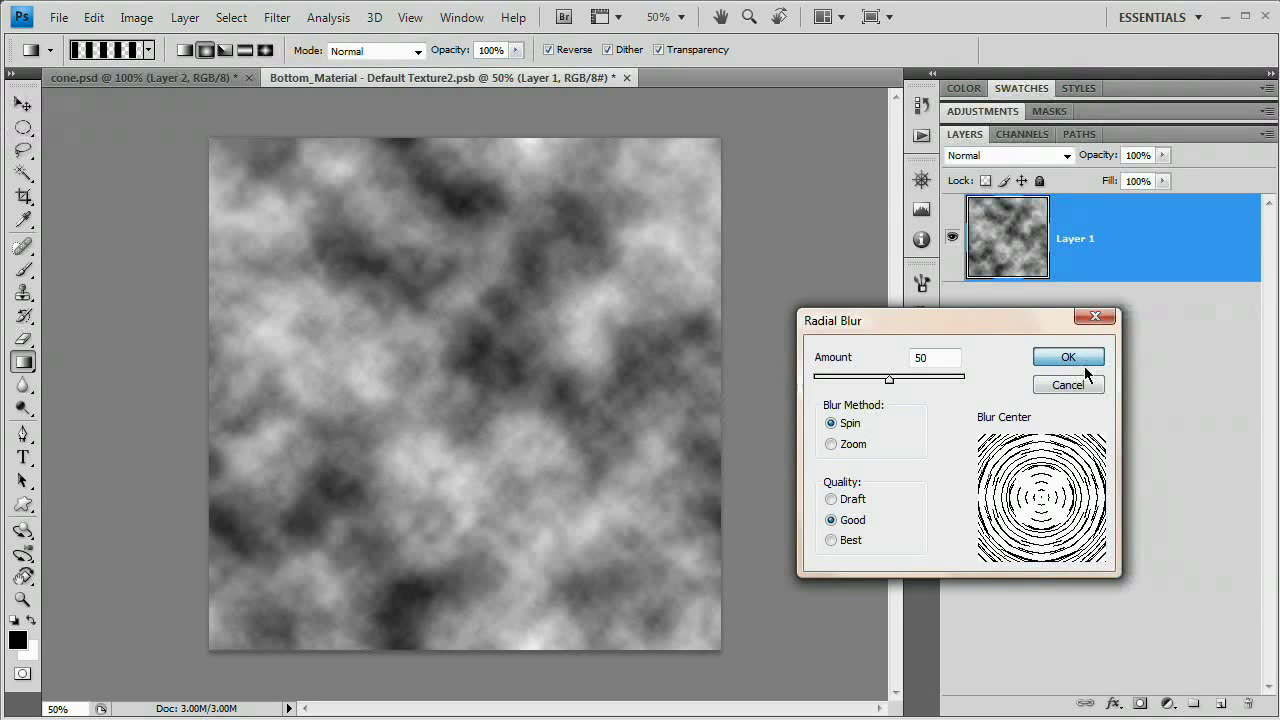
click(1068, 357)
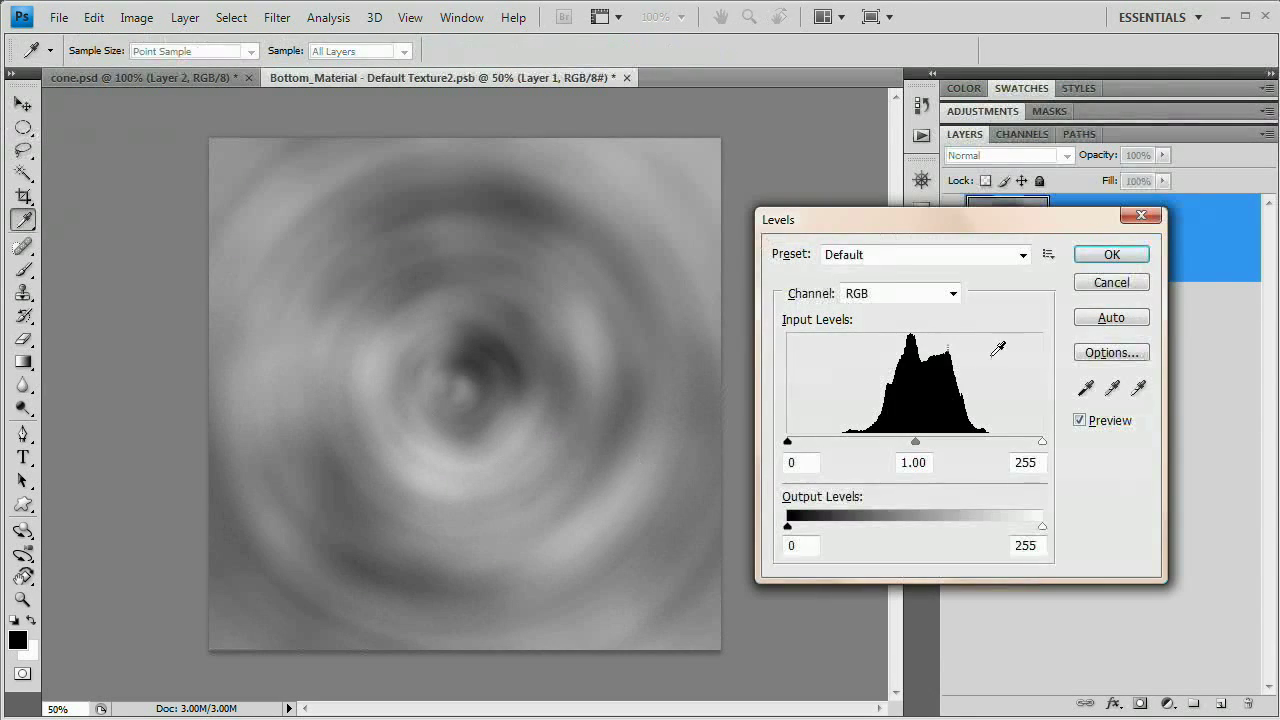
Boost the swirl's contrast with Levels 73/1.00/180.
drag(789, 441, 858, 441)
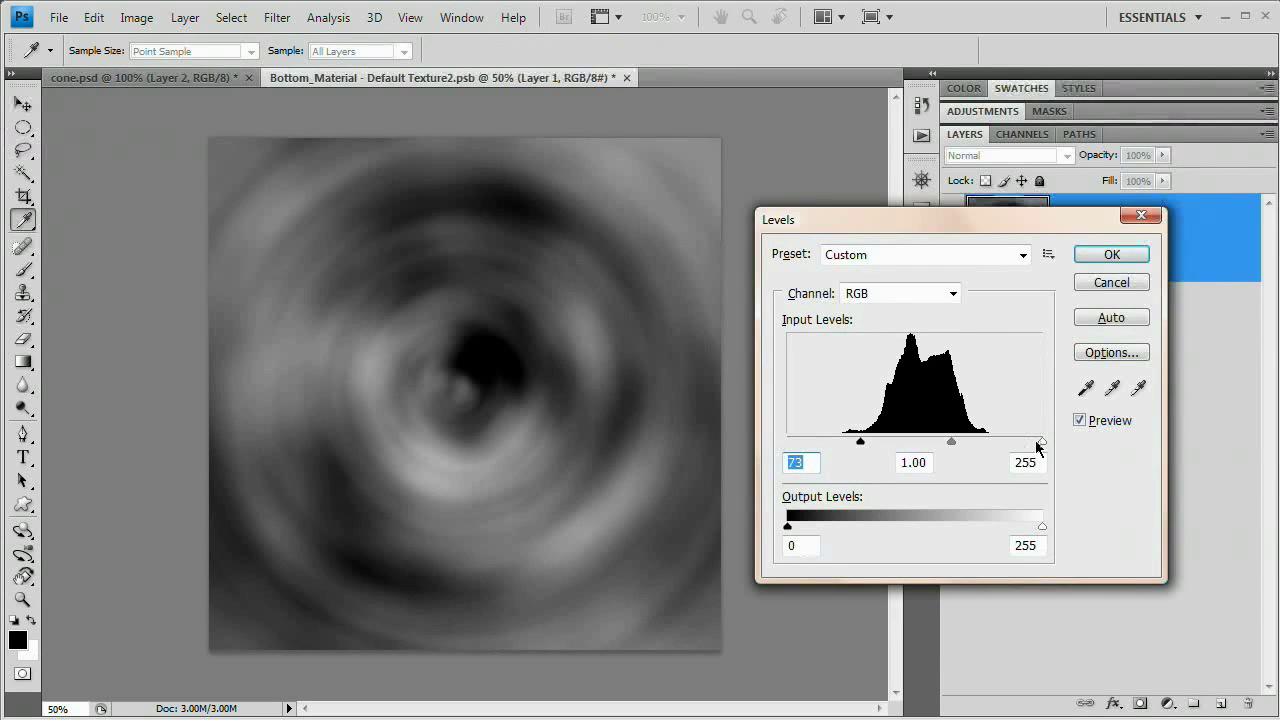
drag(1040, 441, 965, 441)
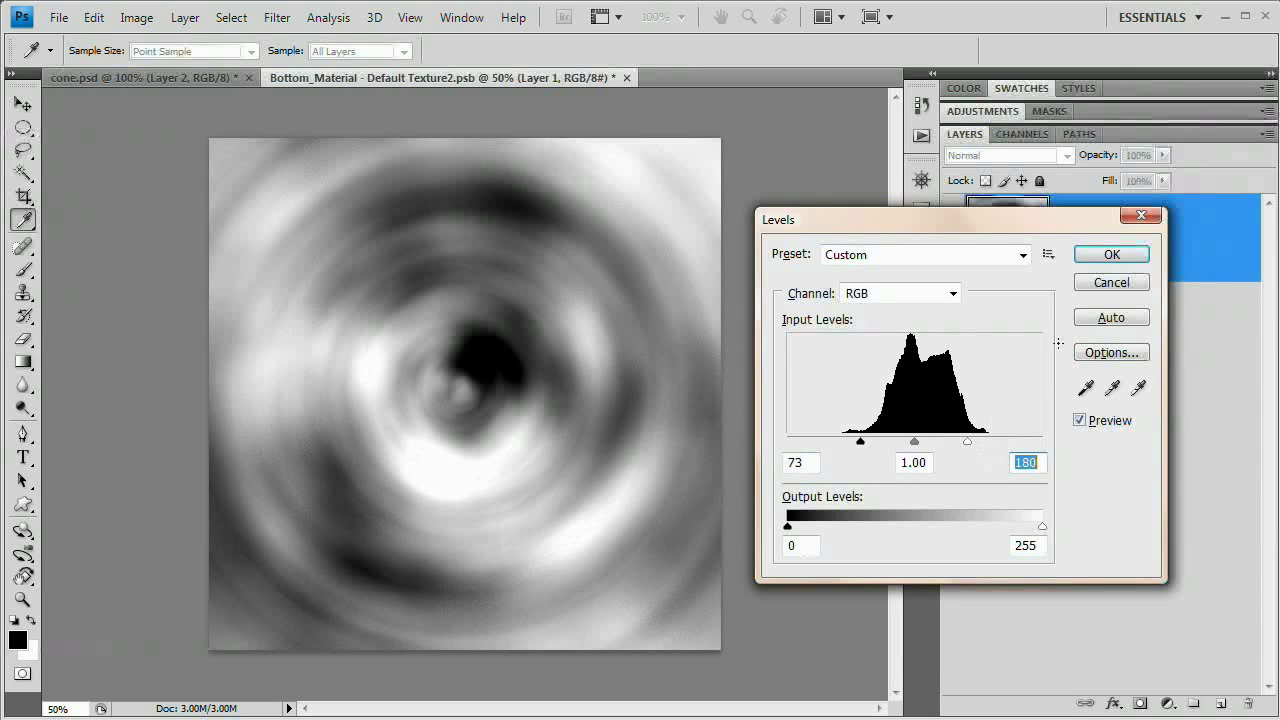
click(1110, 254)
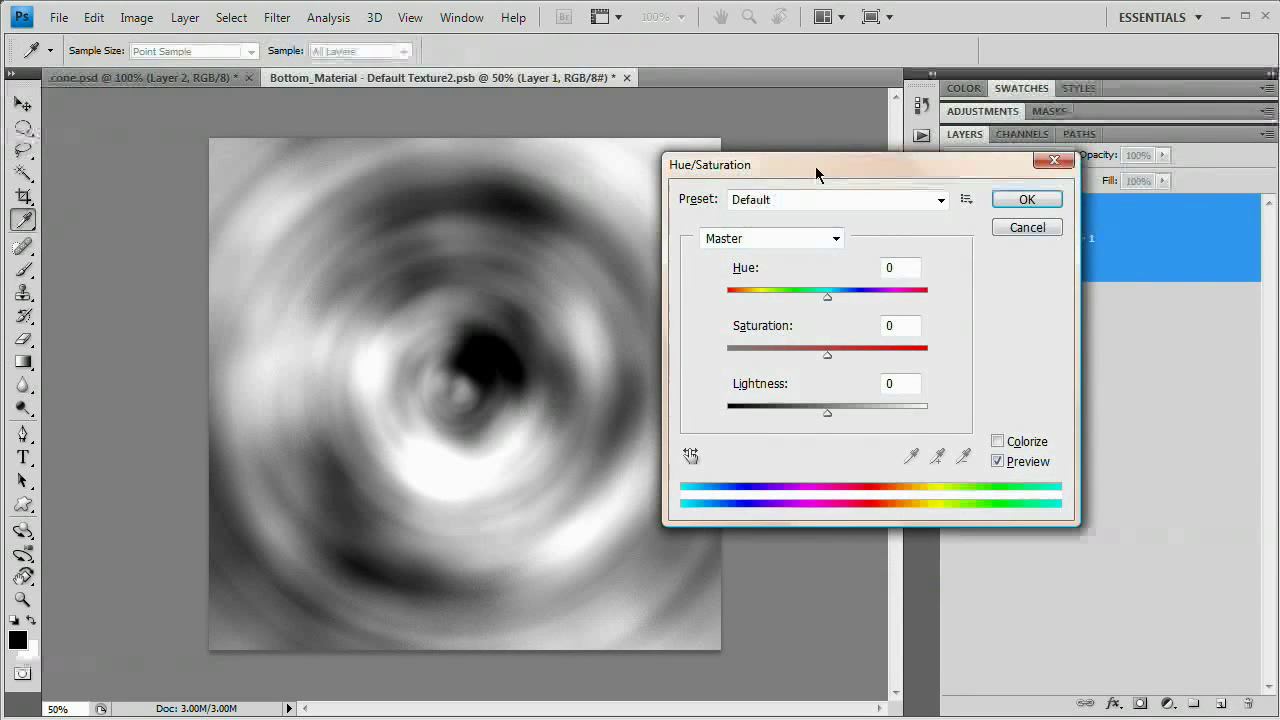
Colorize the swirled texture a saturated blue via Hue/Saturation and apply it.
click(997, 441)
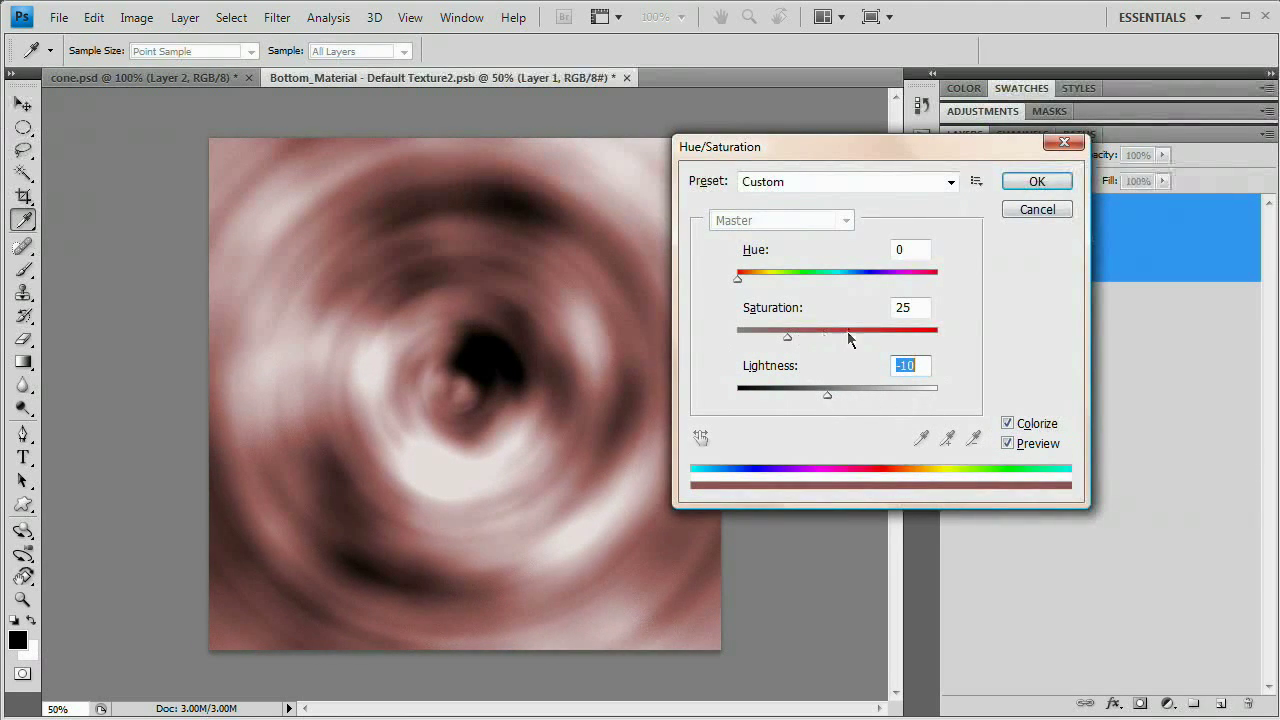
drag(786, 334, 851, 334)
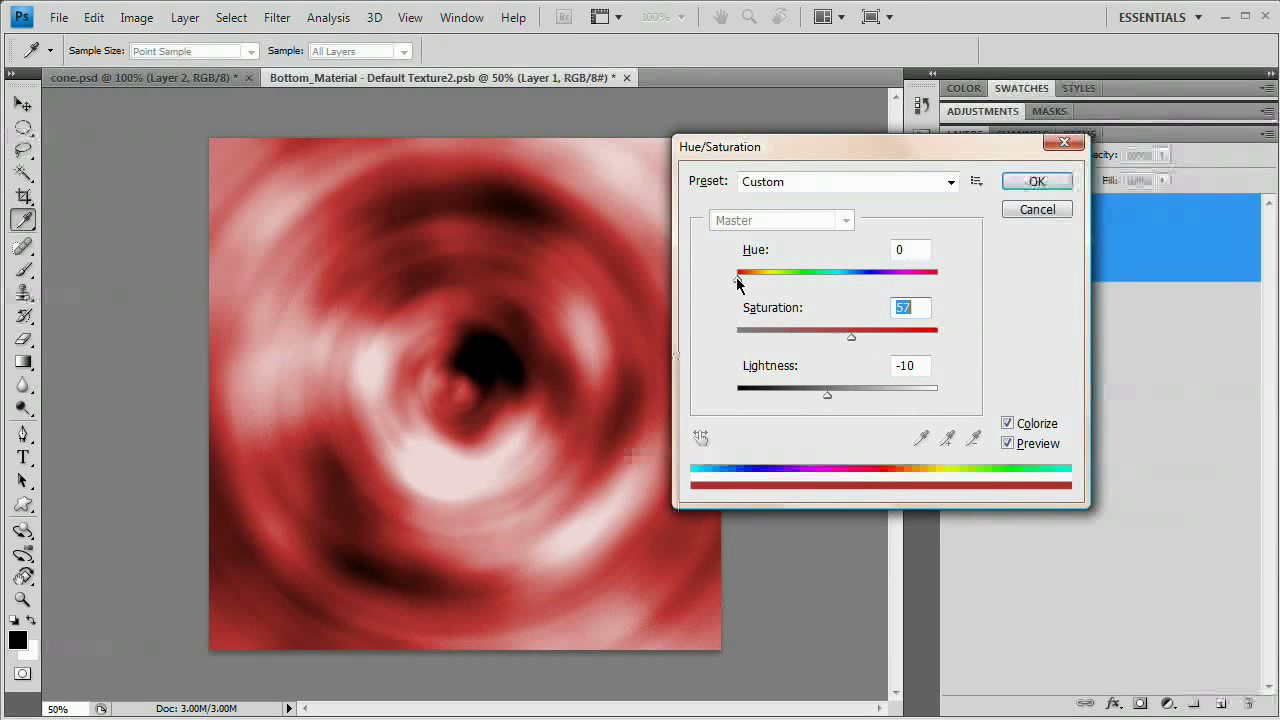
drag(739, 273, 796, 273)
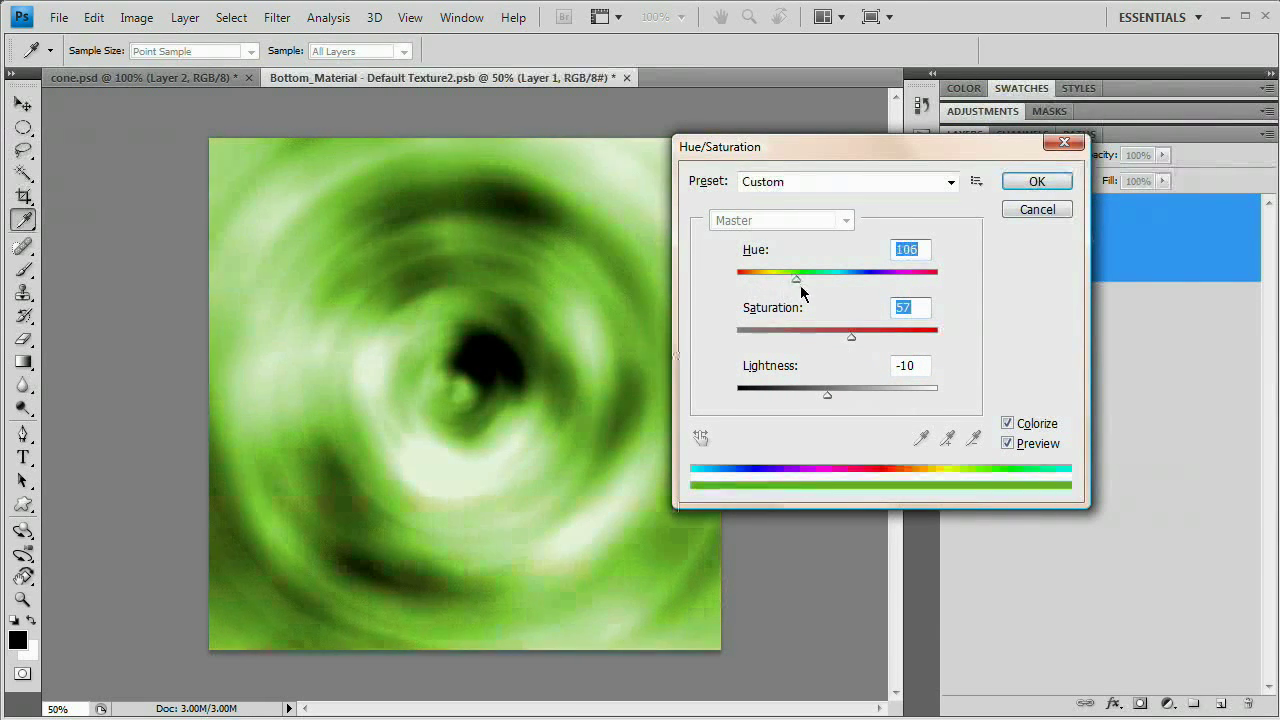
drag(796, 277, 857, 277)
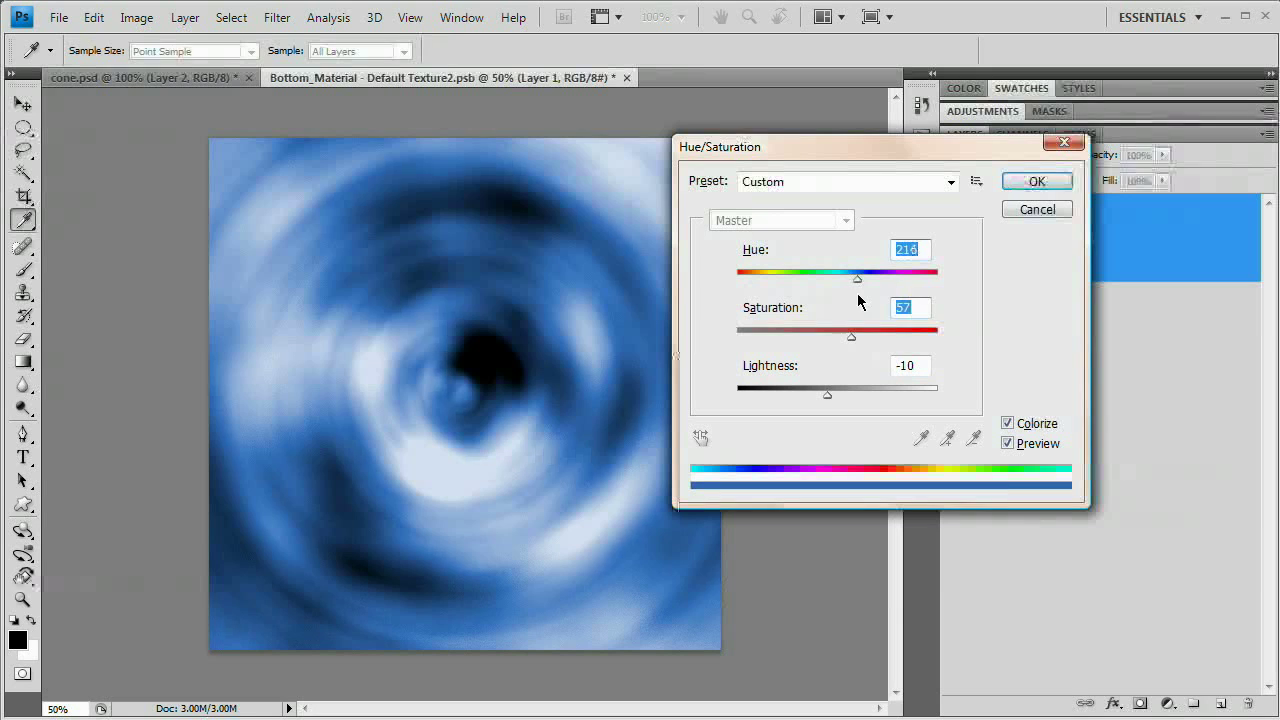
click(1036, 181)
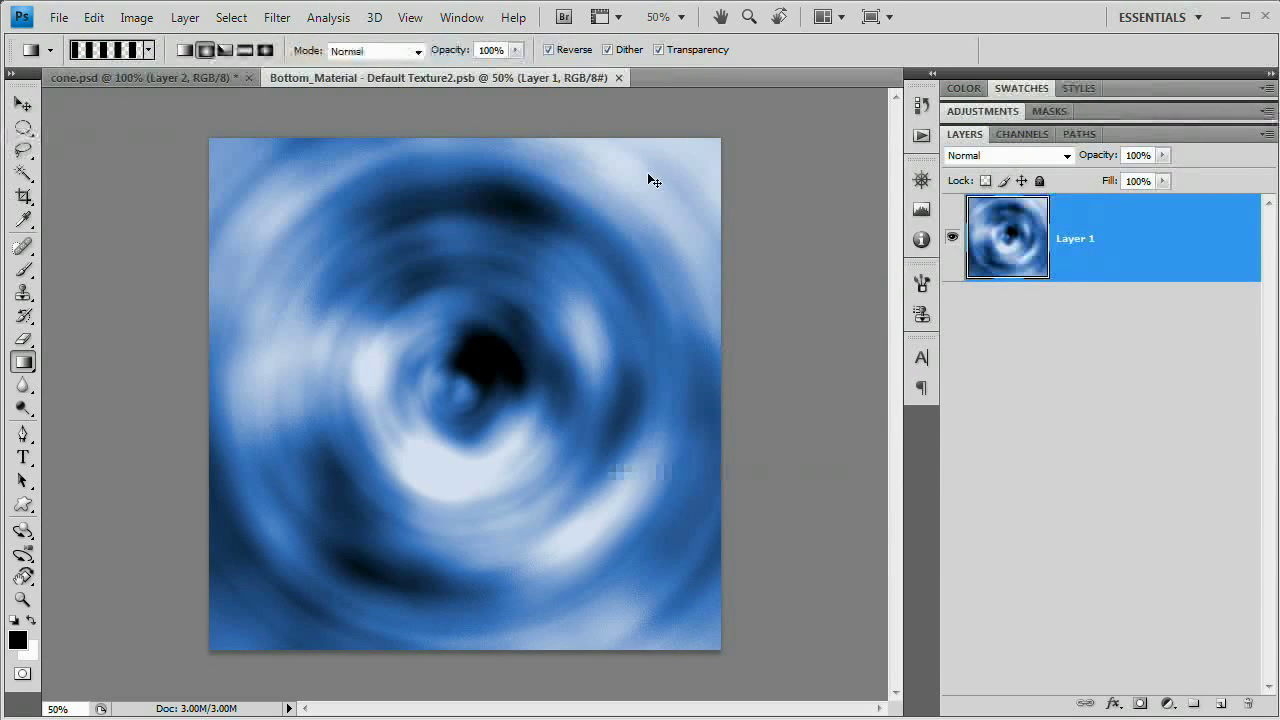
Return to cone.psd, check the blue base, reset the view and leave only the grey cone visible.
click(145, 77)
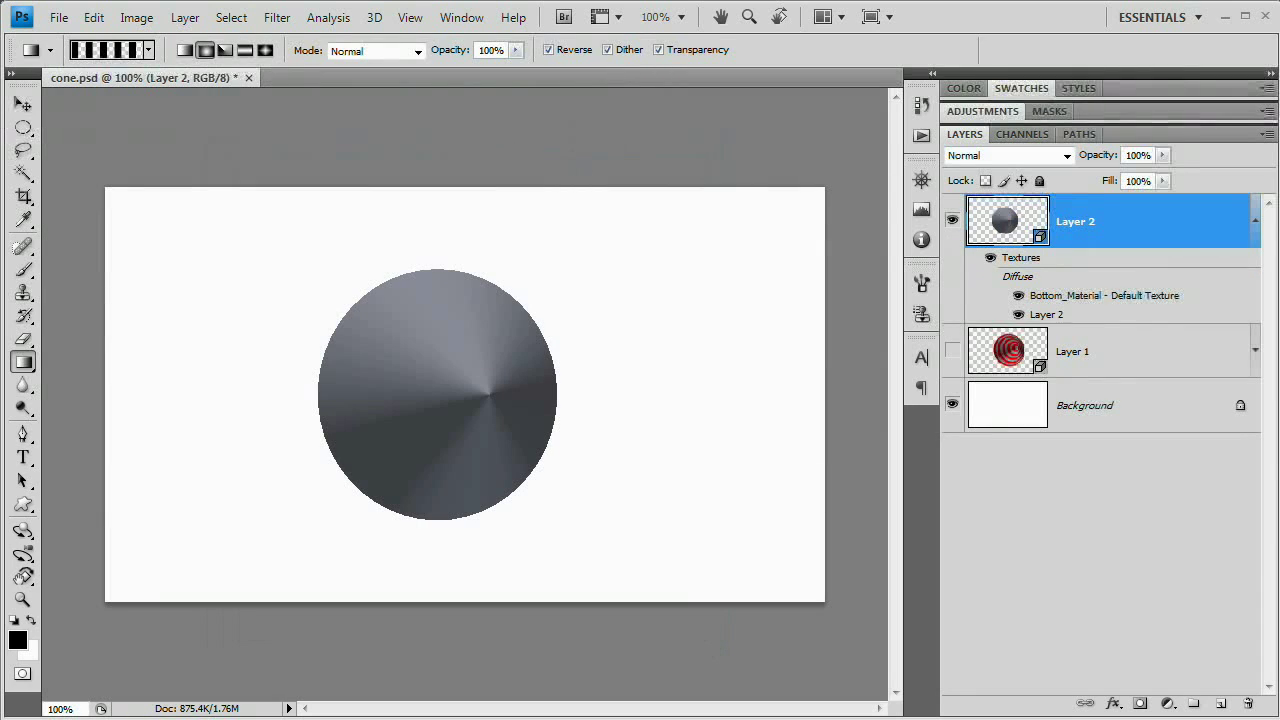
mouse_move(795, 241)
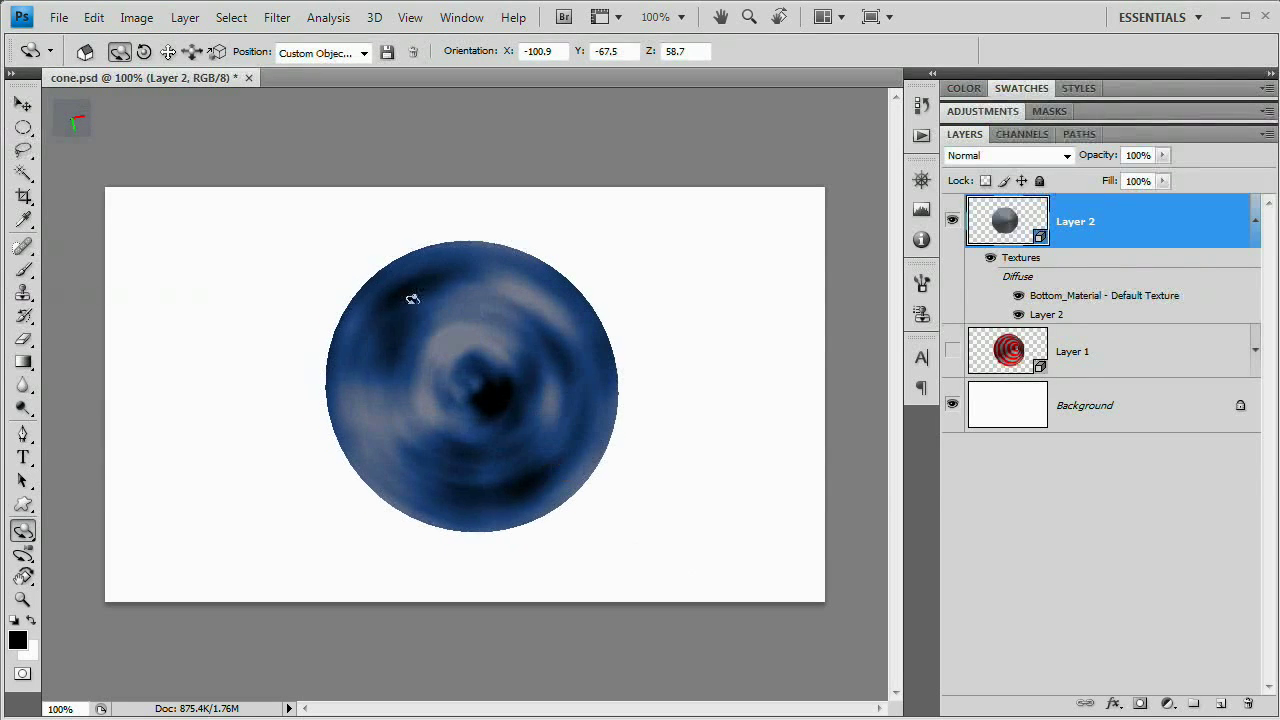
drag(413, 298, 478, 360)
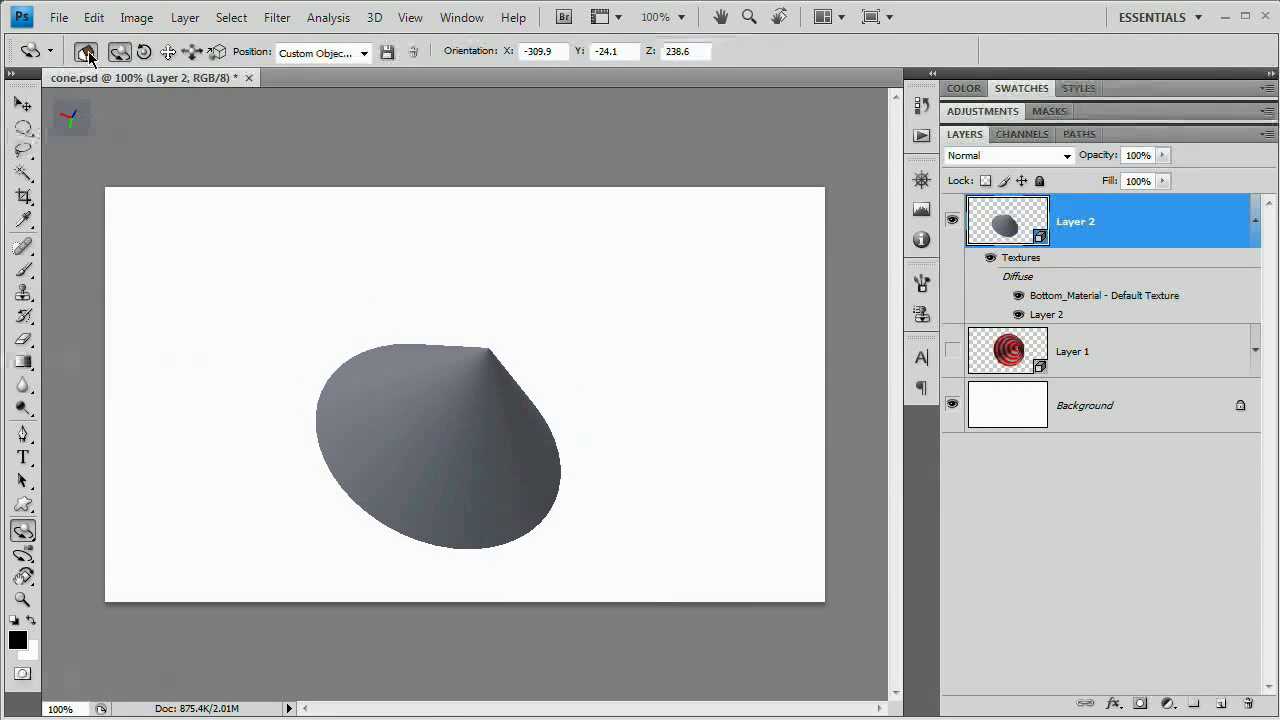
click(365, 52)
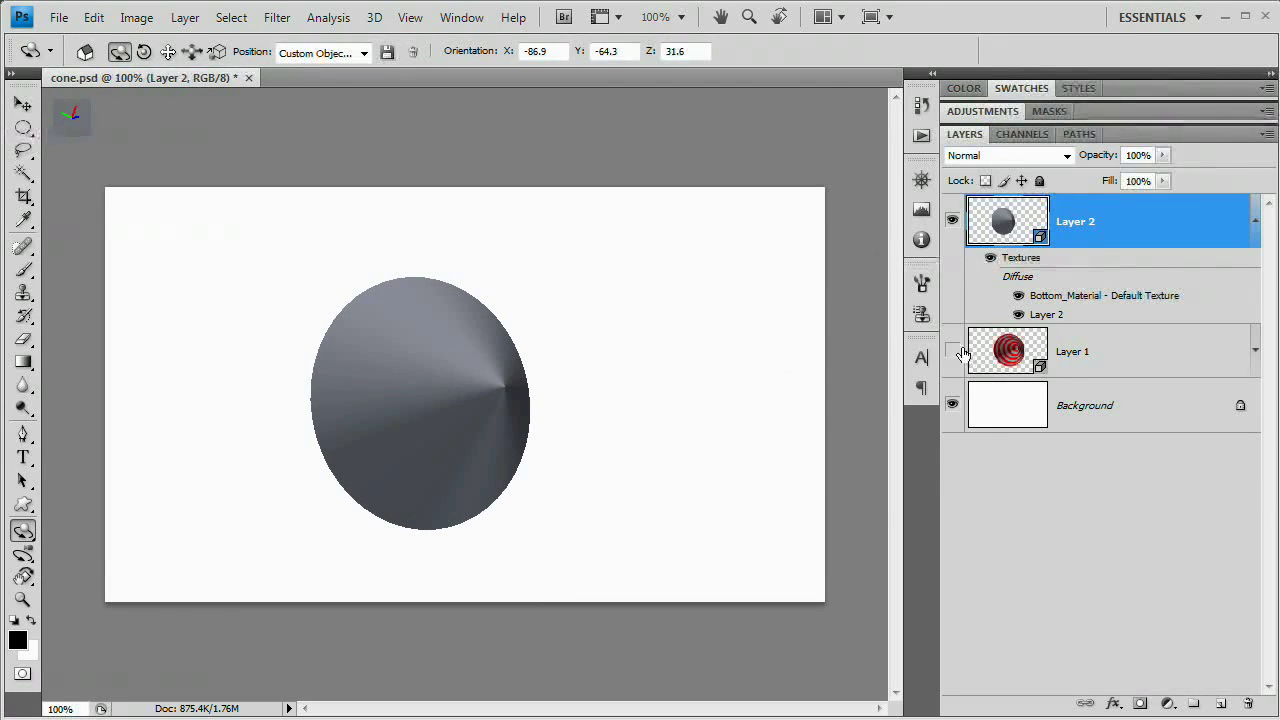
click(952, 351)
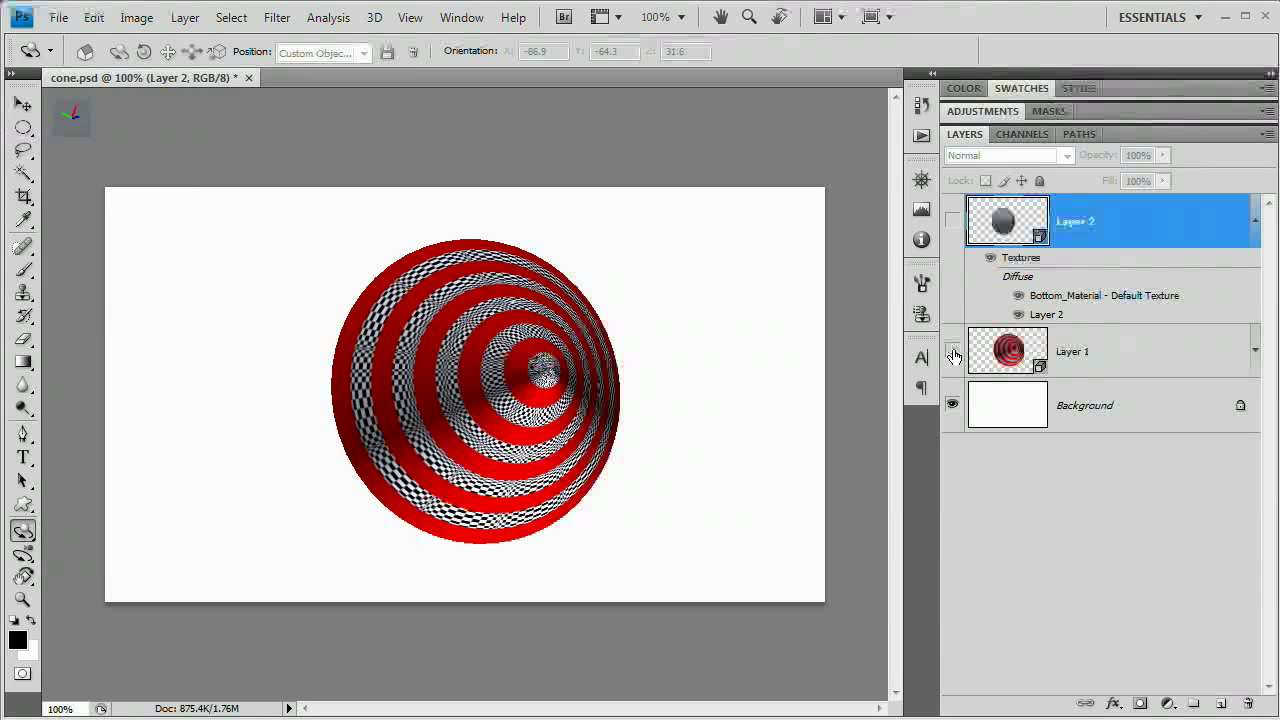
click(952, 351)
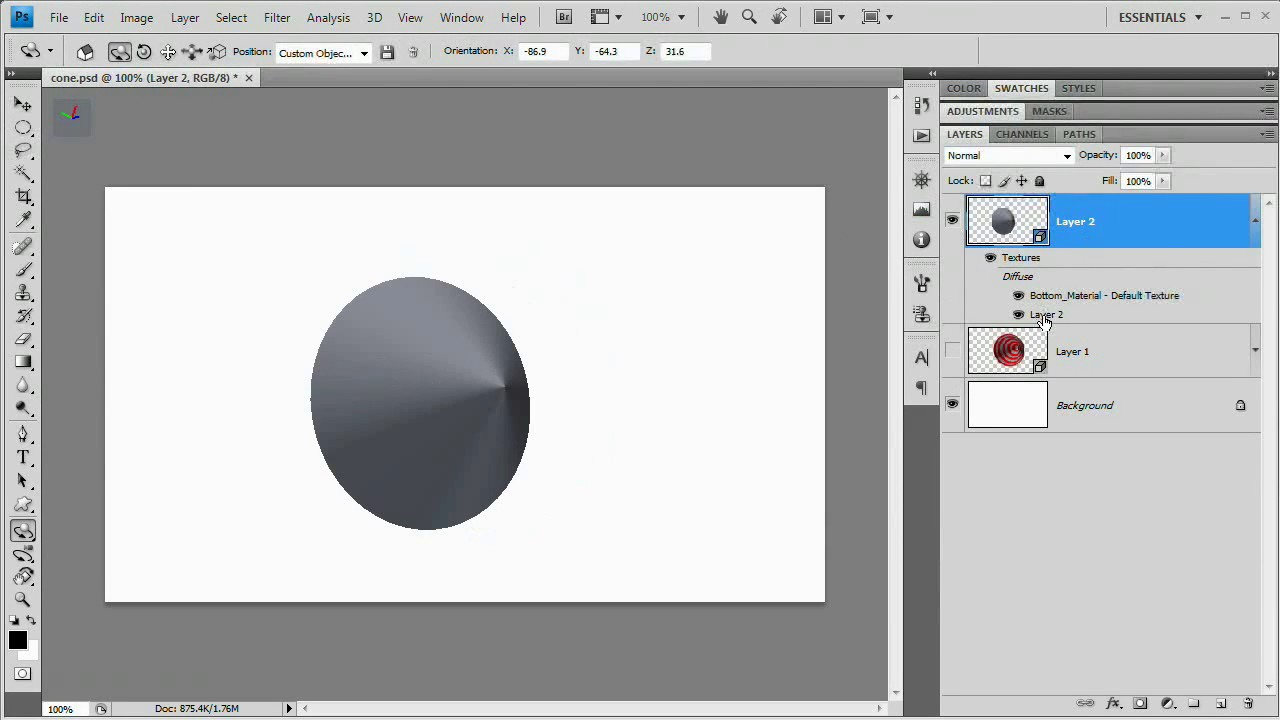
Open Layer 2's diffuse texture and set the Paint Bucket to fill with a pattern.
double_click(1003, 221)
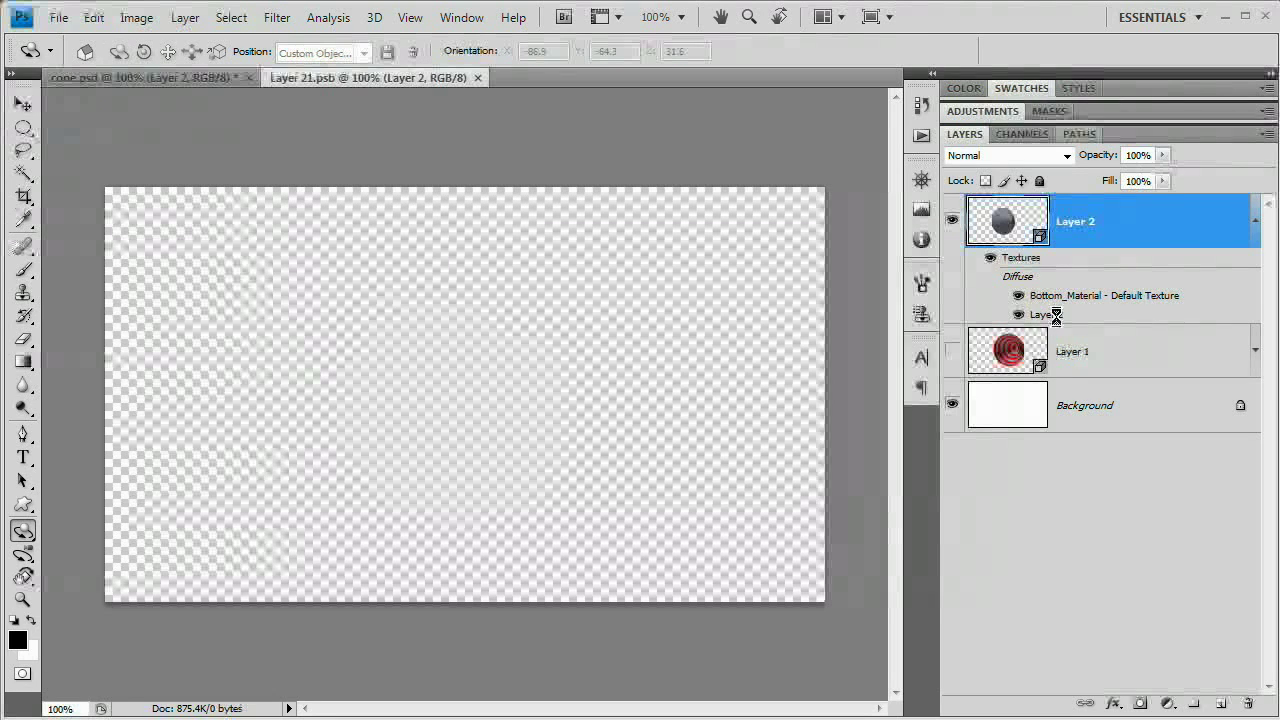
click(130, 77)
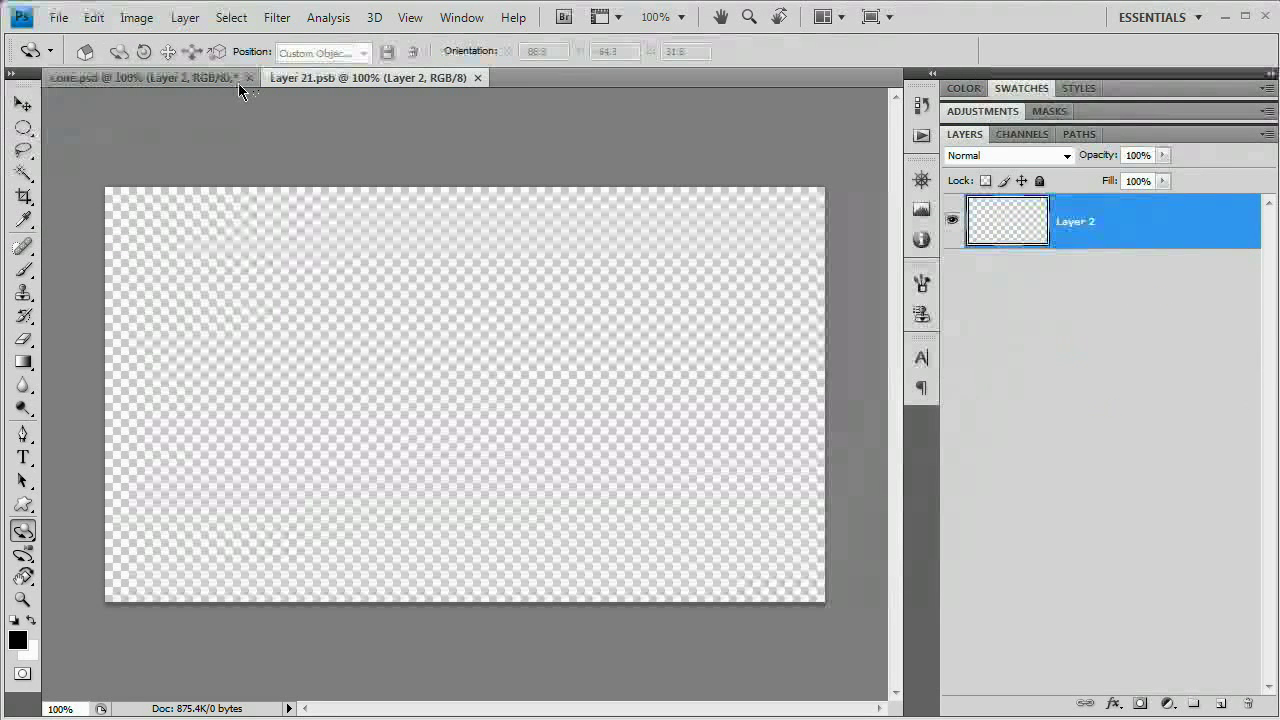
click(140, 77)
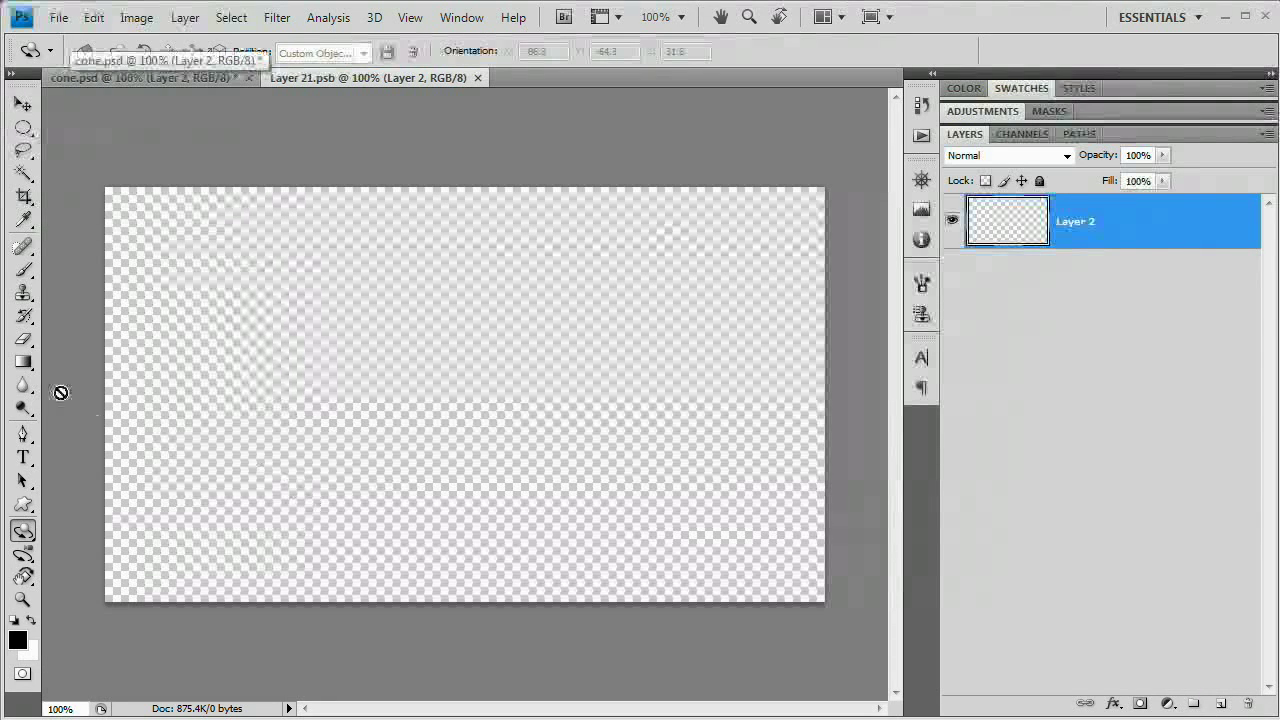
click(23, 361)
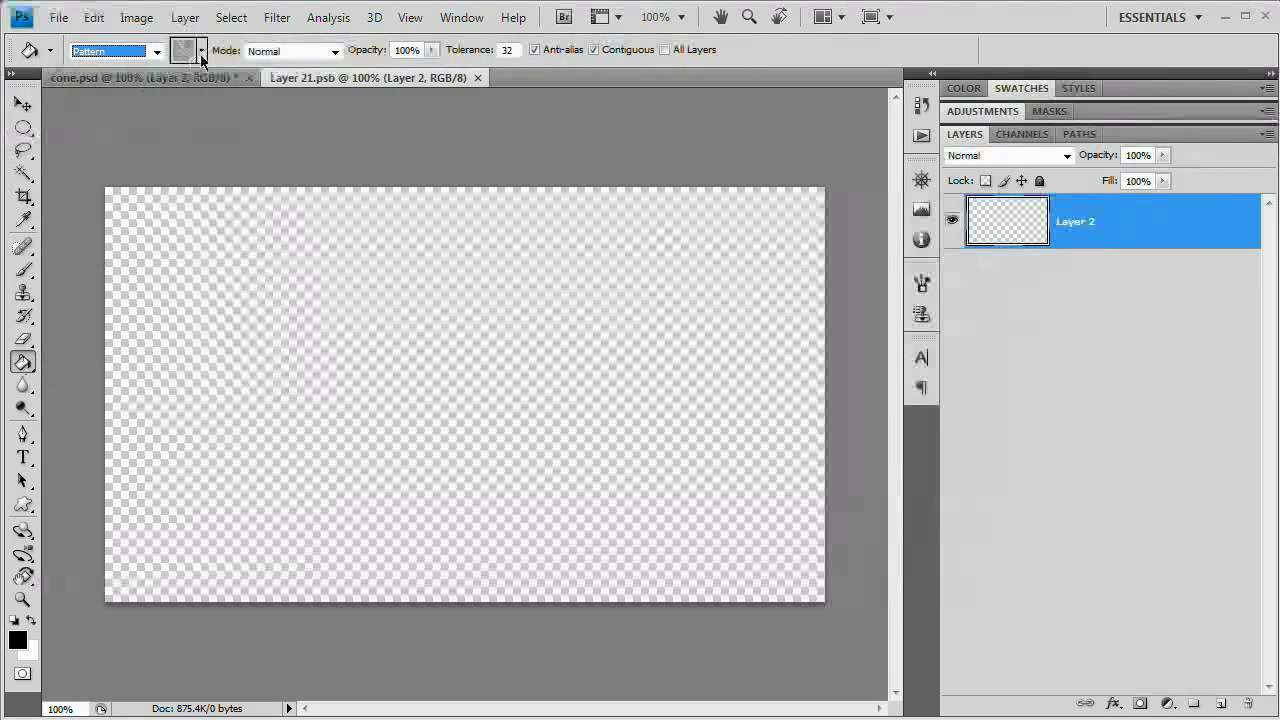
click(201, 51)
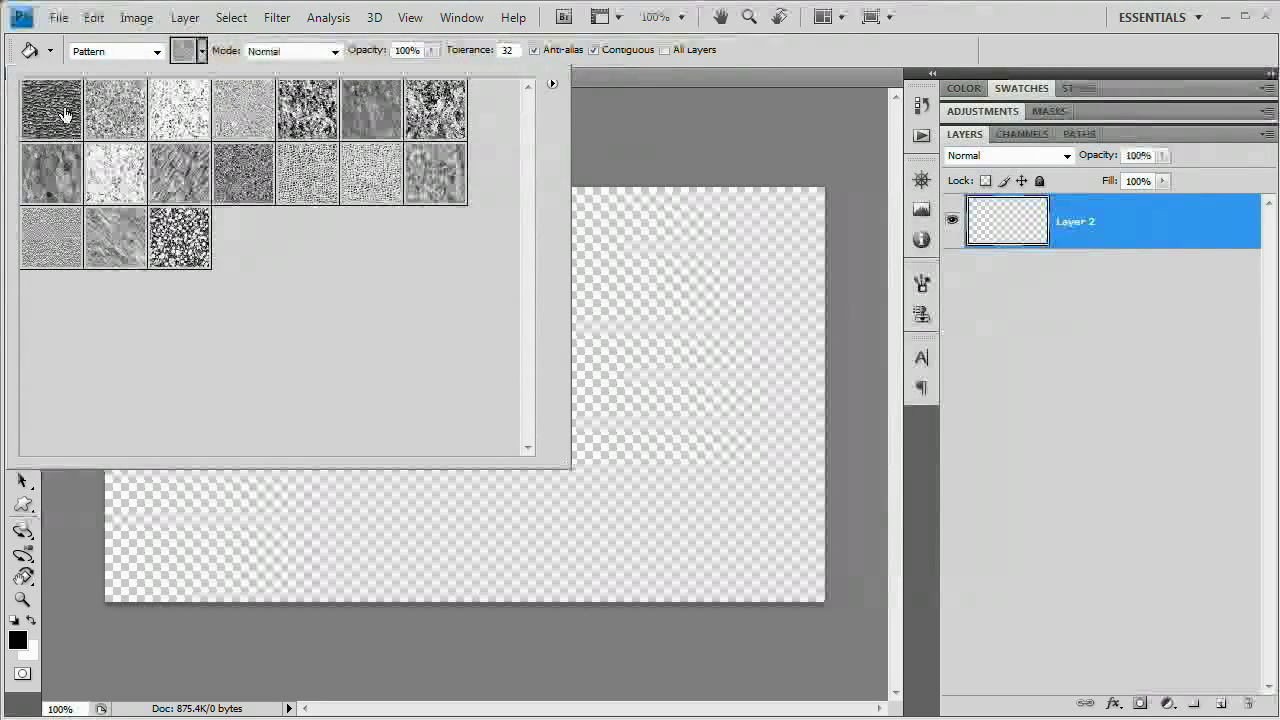
Load the Patterns set, replacing the current ones, and fill the texture with the checkerboard.
click(552, 84)
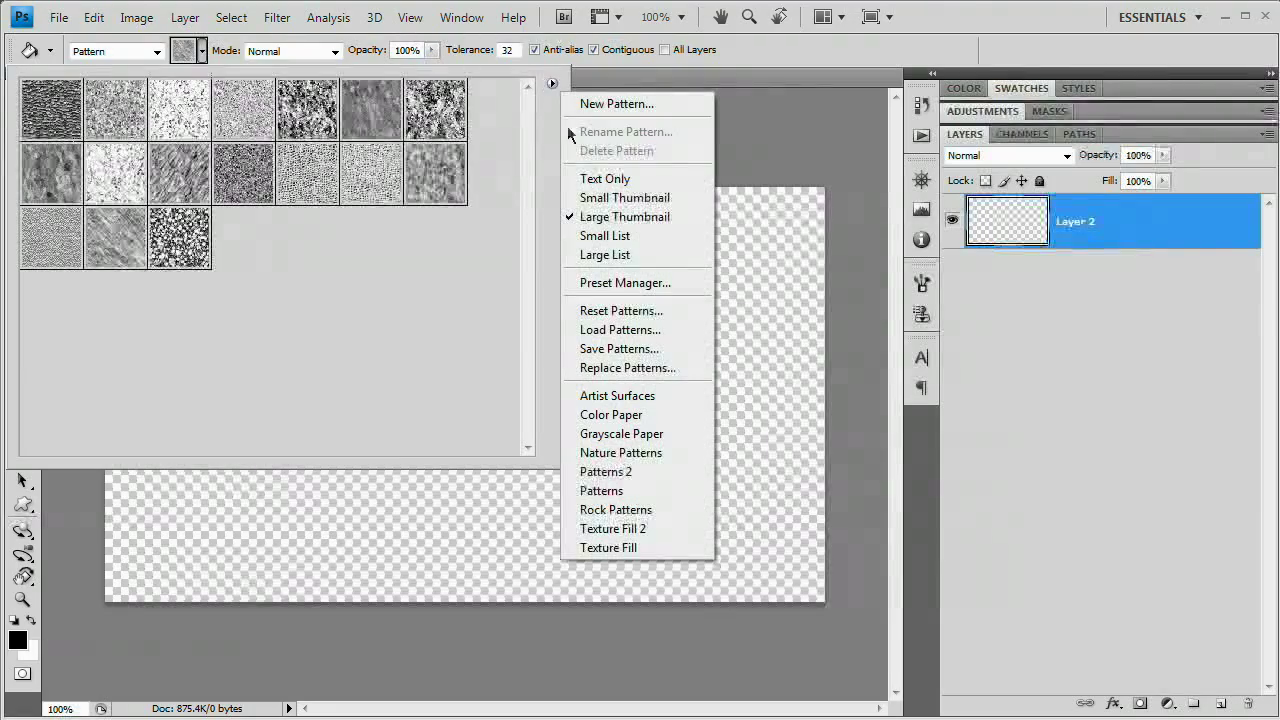
mouse_move(601, 490)
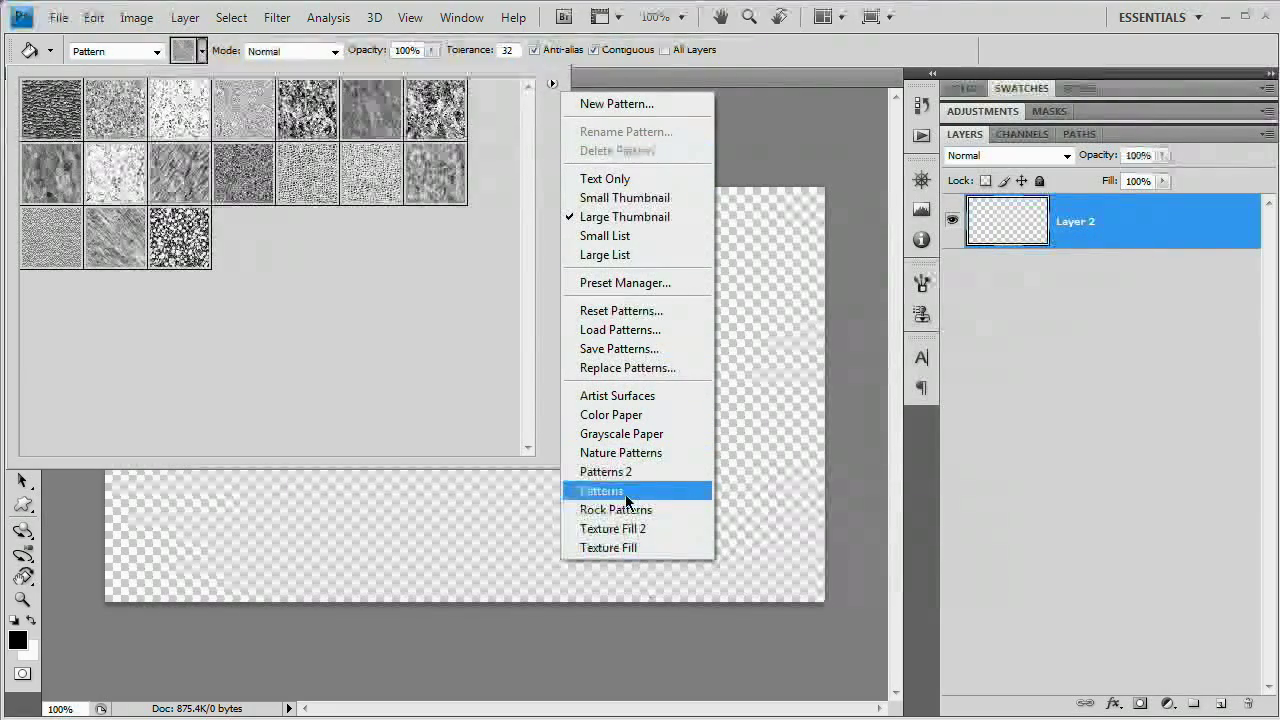
mouse_move(563, 180)
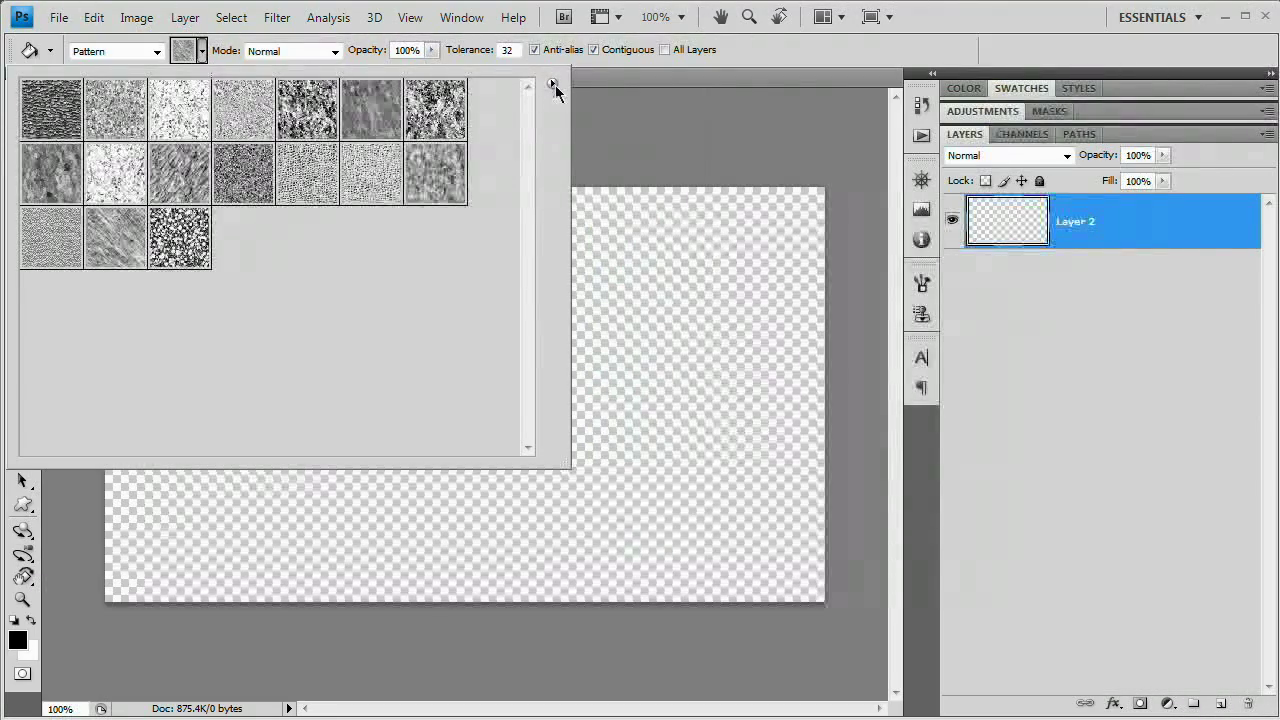
click(553, 84)
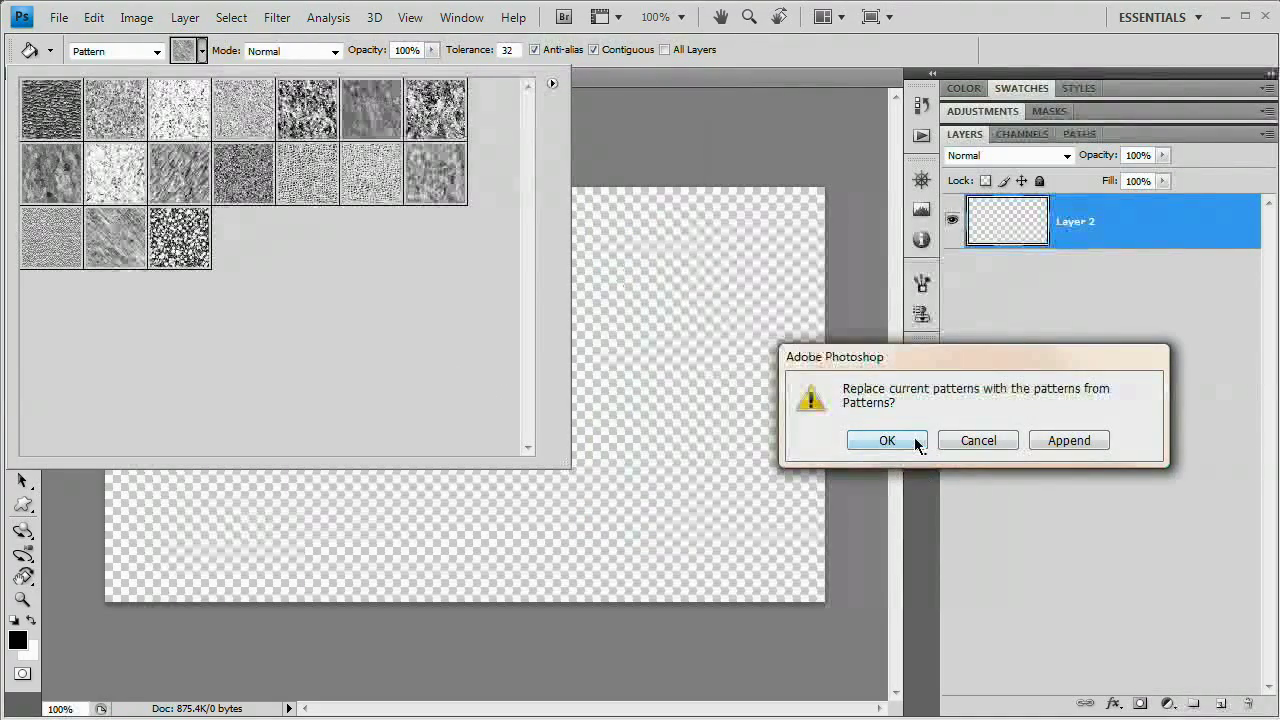
click(887, 440)
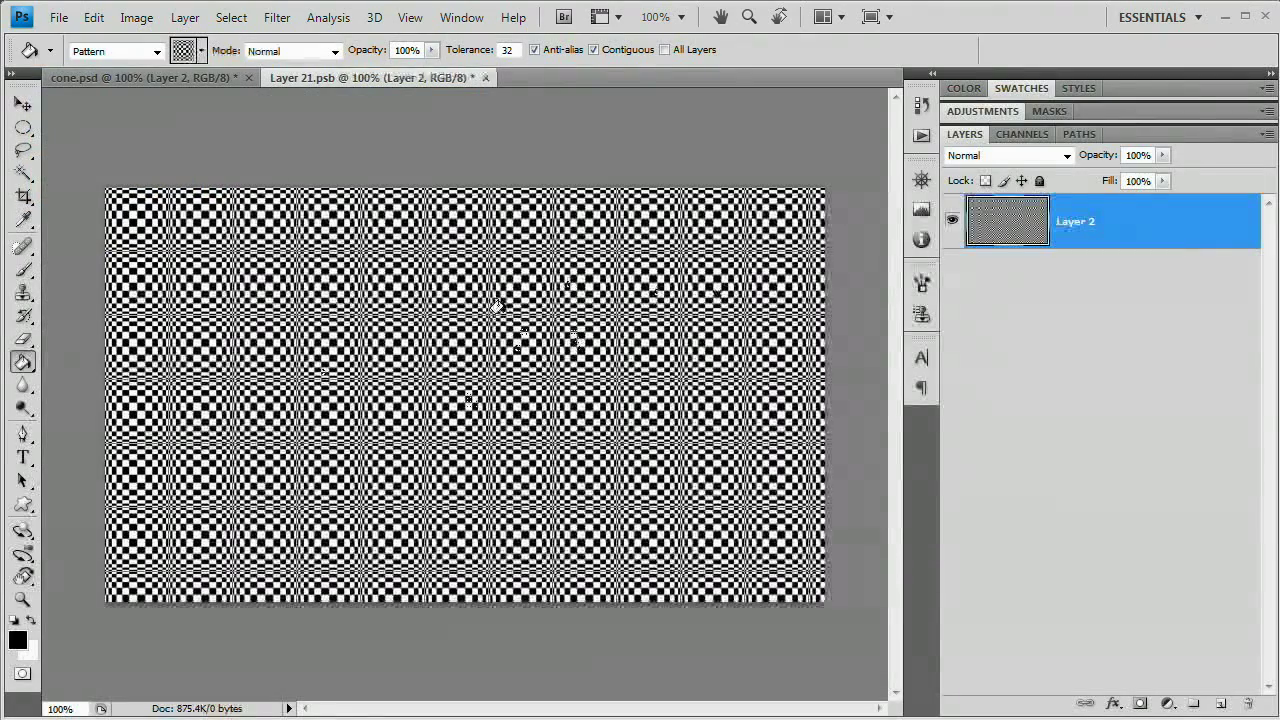
click(467, 220)
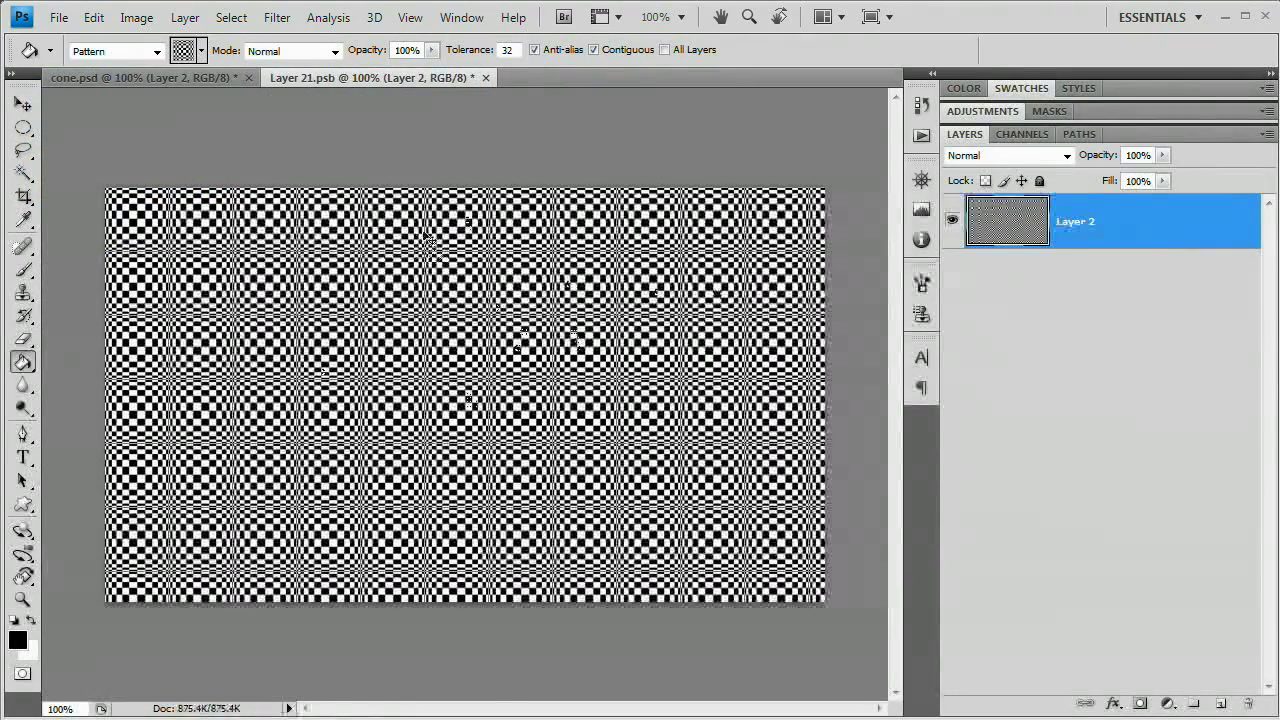
click(485, 77)
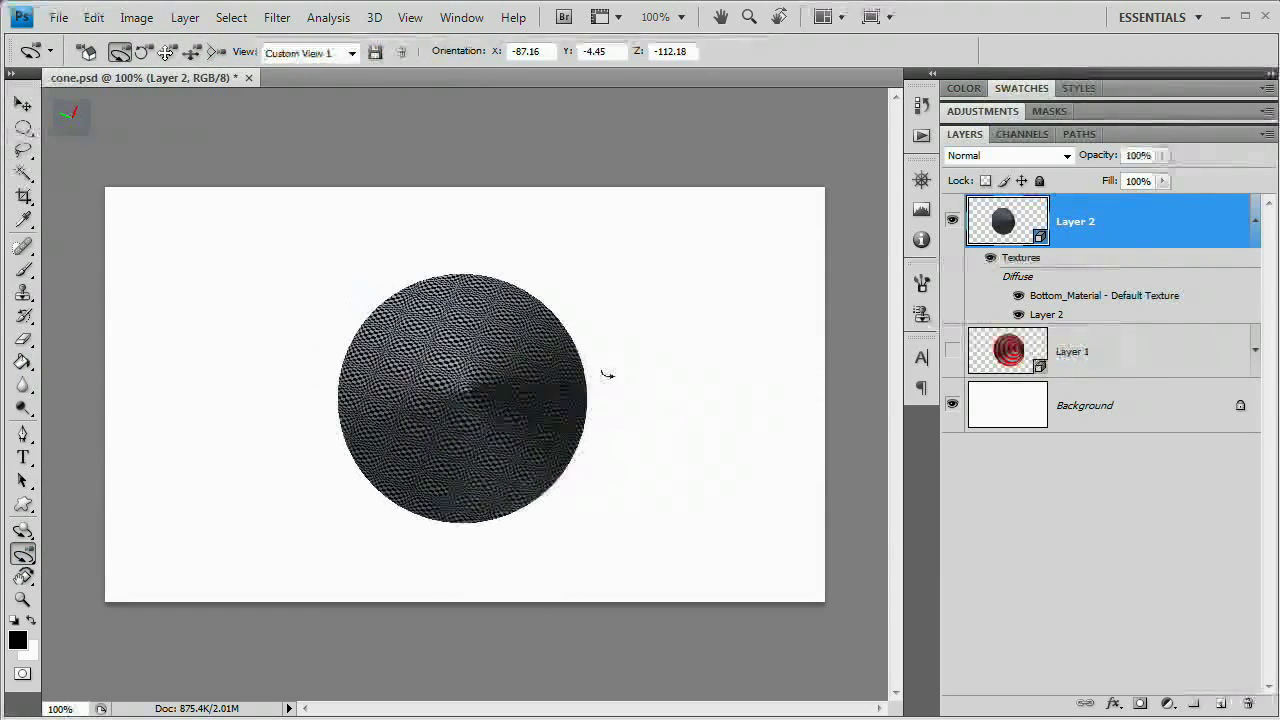
Orbit the cone to inspect how the checkerboard texture wraps around it.
drag(607, 375, 448, 415)
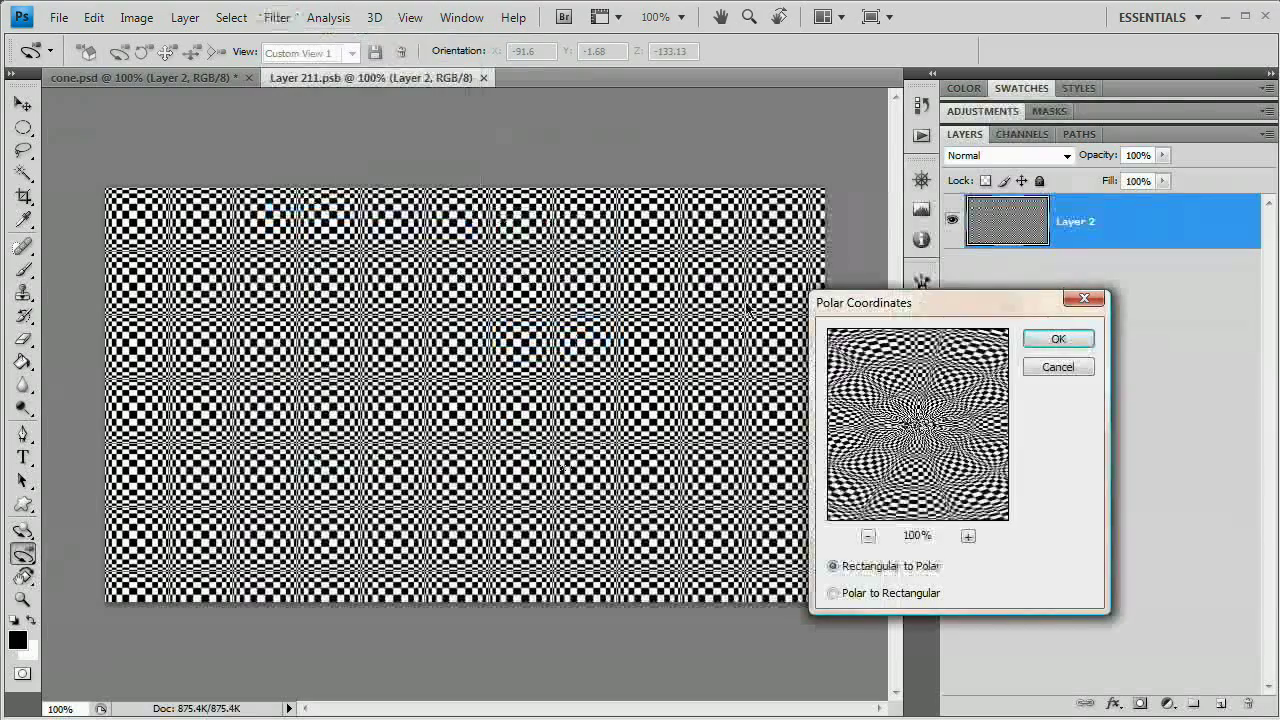
Apply Polar Coordinates (Rectangular to Polar) so the checkerboard radiates from the cone's tip.
click(1058, 338)
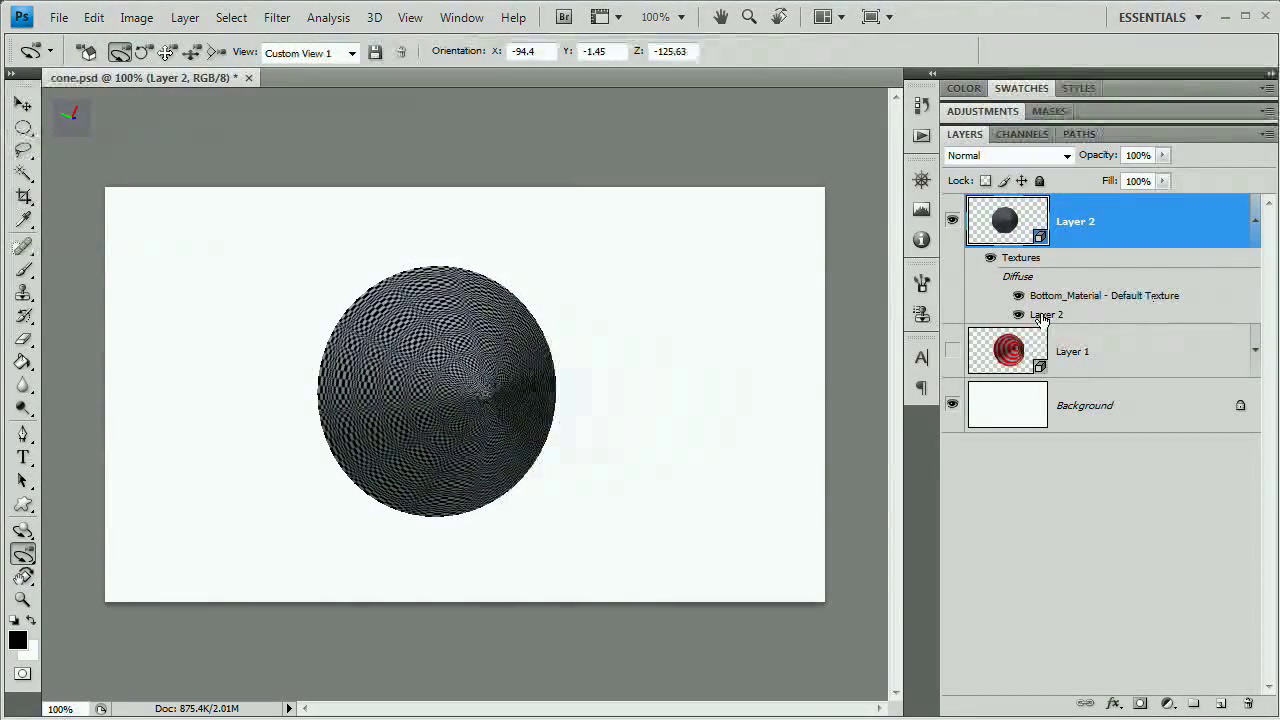
Reopen the Layer 2 texture and set the foreground colour to bright red d91212.
double_click(1005, 221)
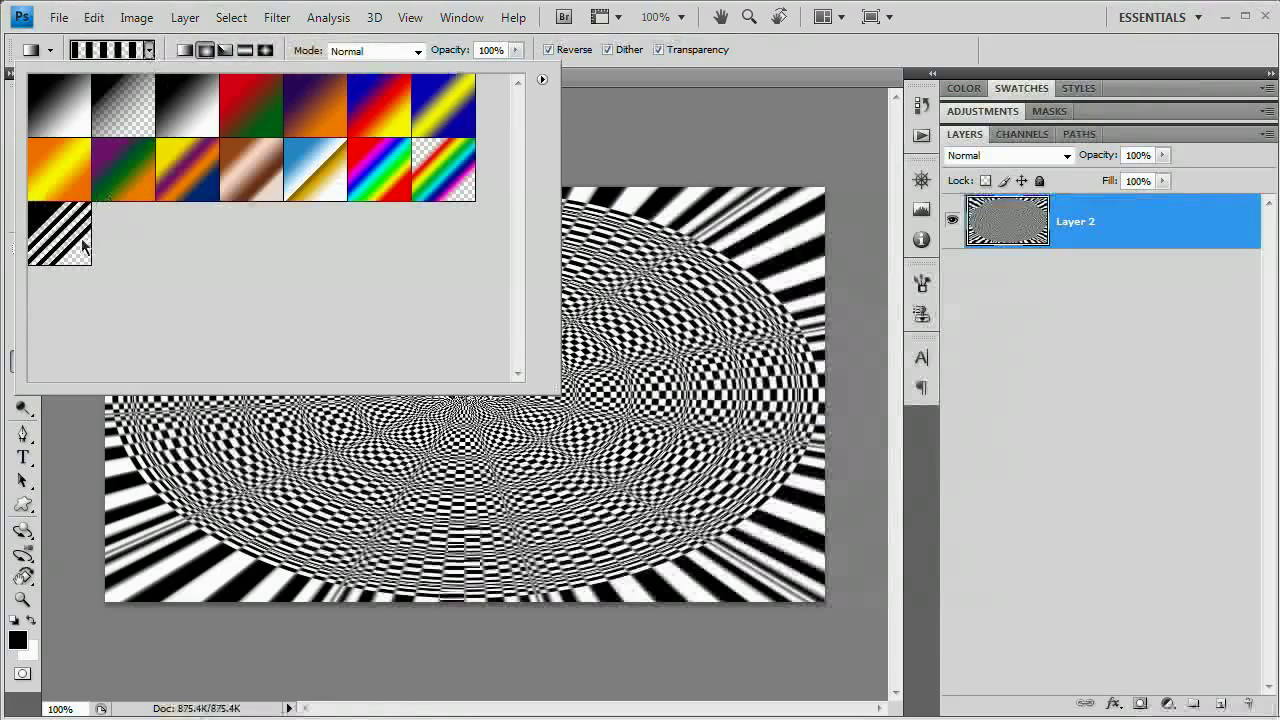
mouse_move(75, 260)
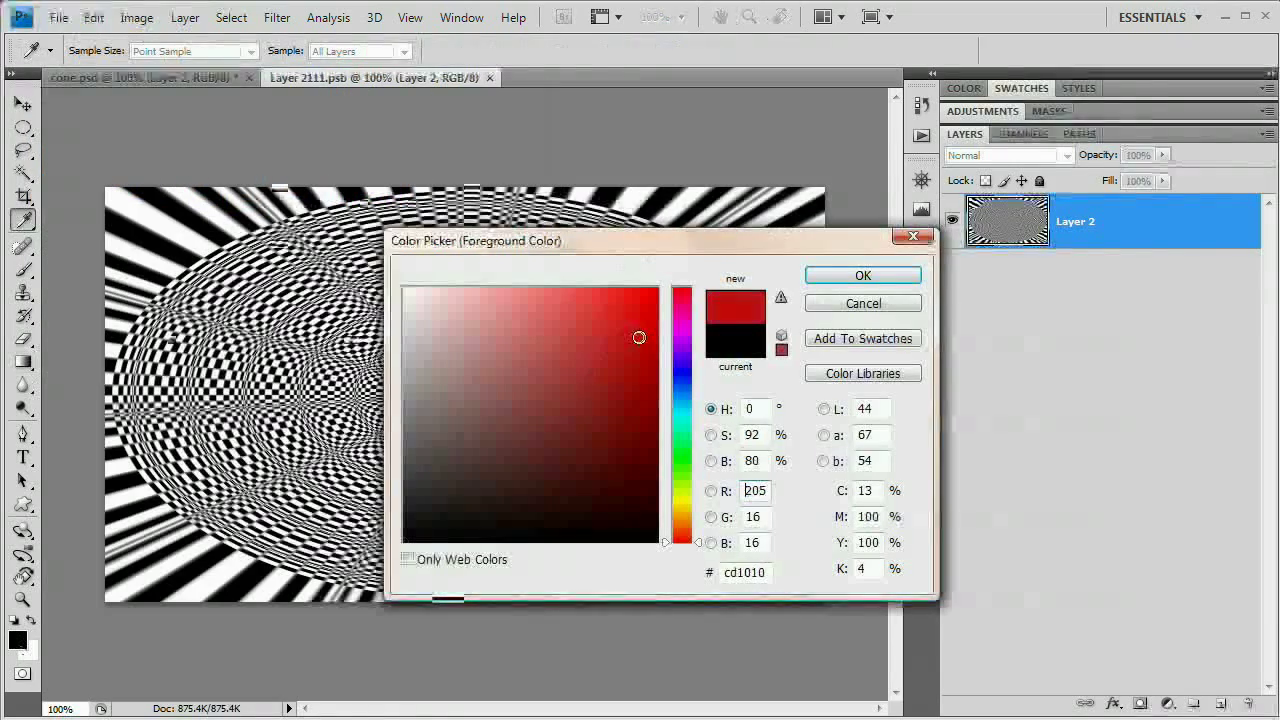
click(637, 326)
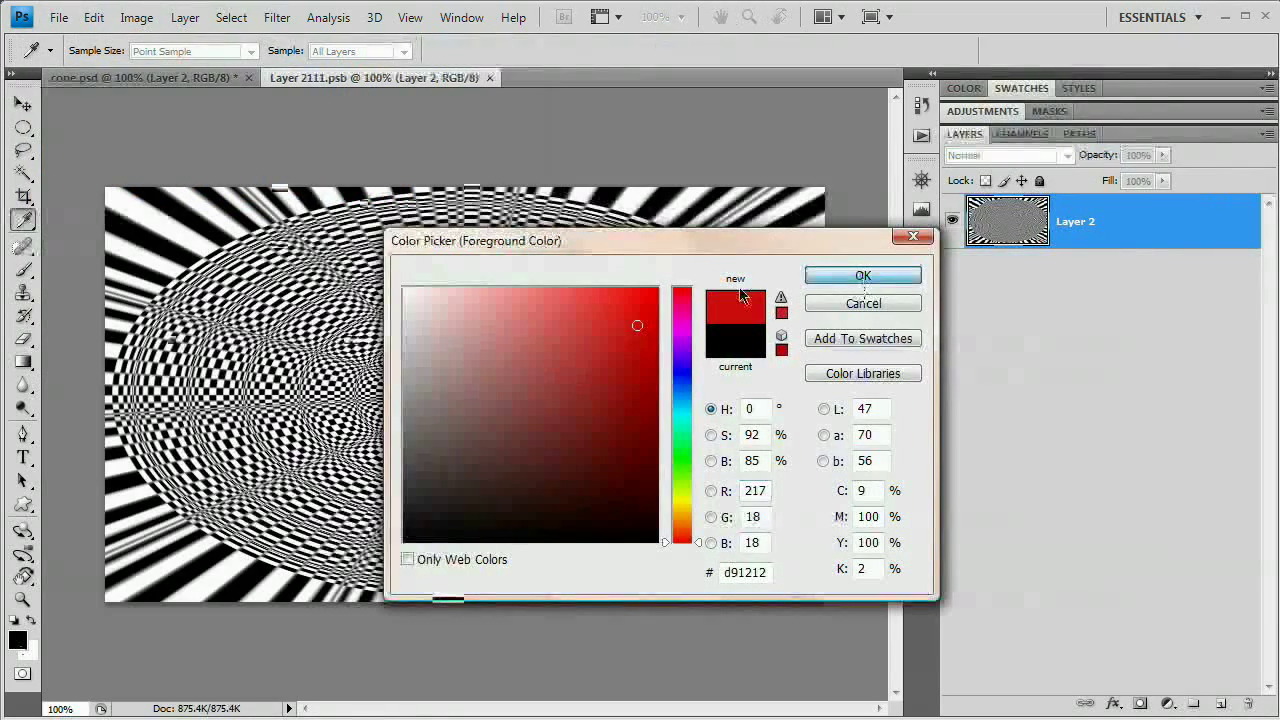
click(654, 290)
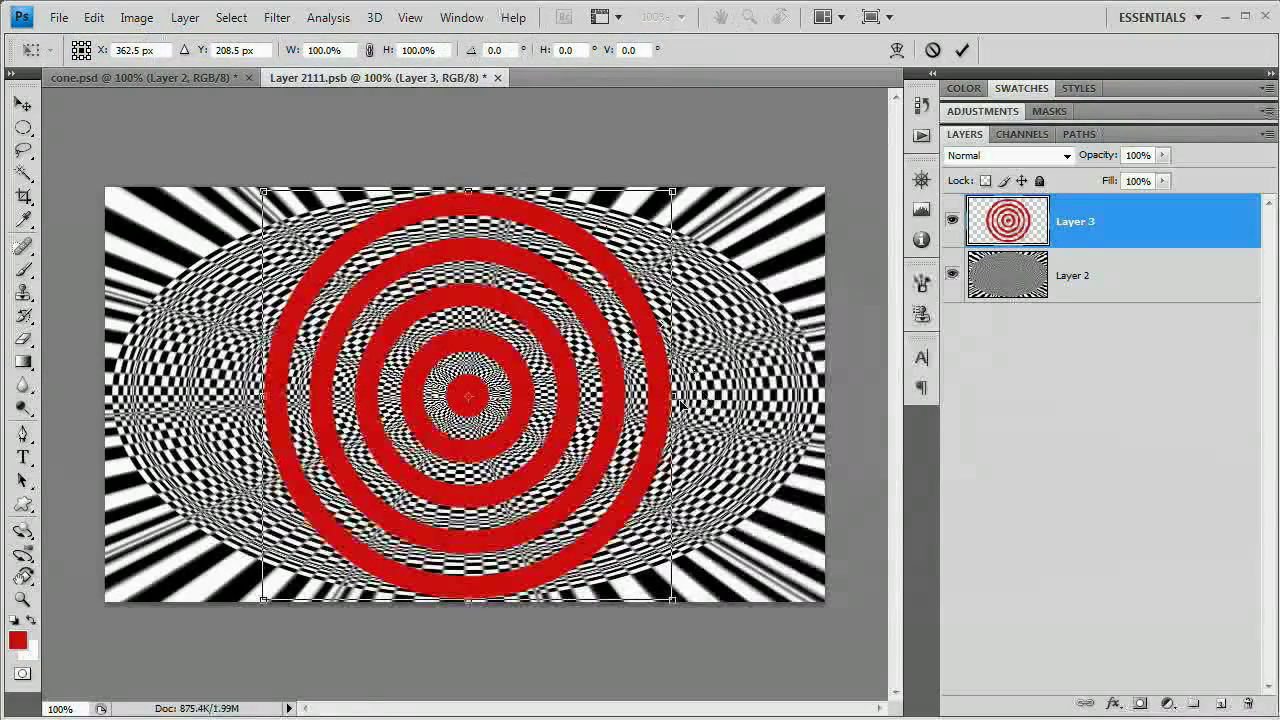
Stretch the red rings across the canvas and set the copied rings layer to Overlay.
drag(672, 395, 810, 395)
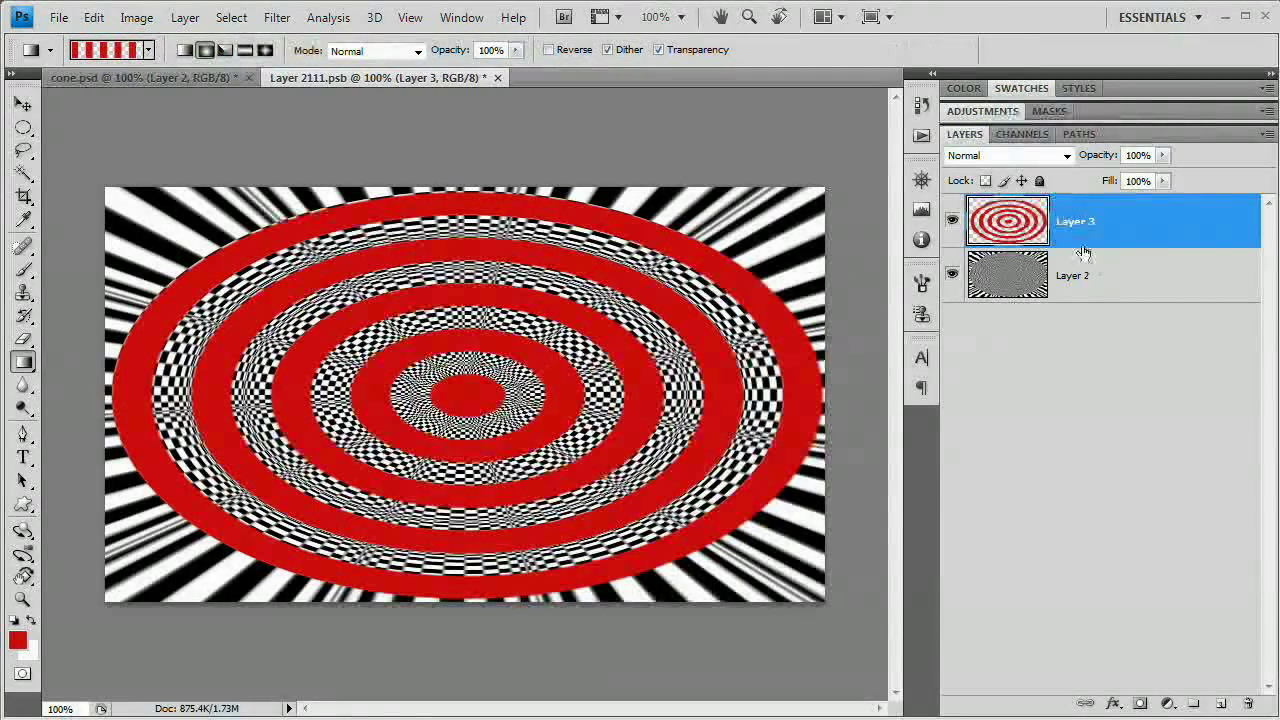
click(1007, 155)
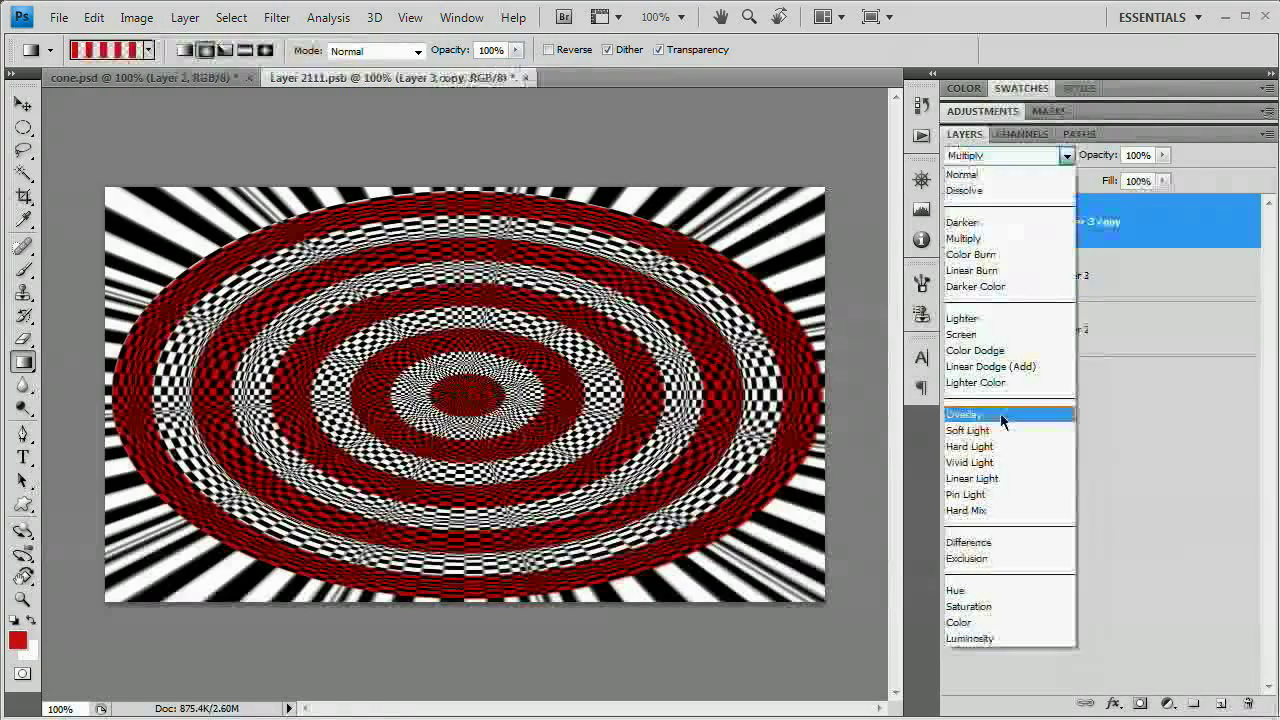
click(964, 414)
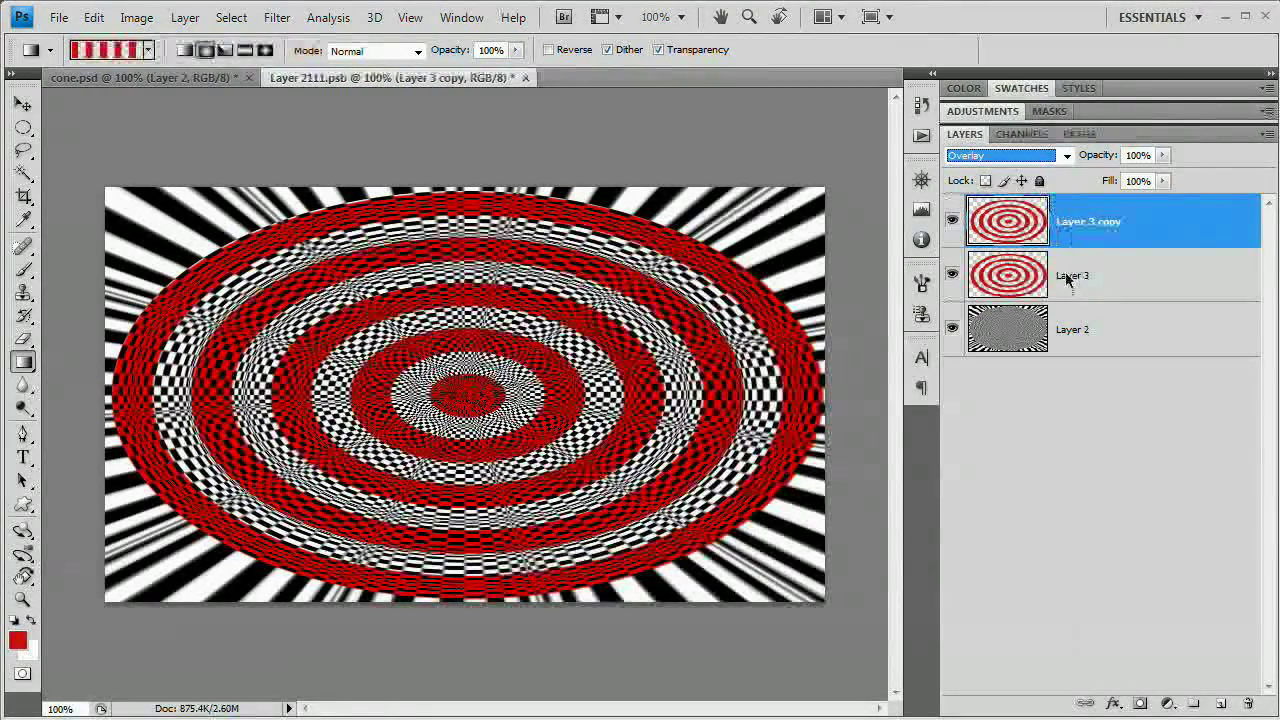
click(1100, 275)
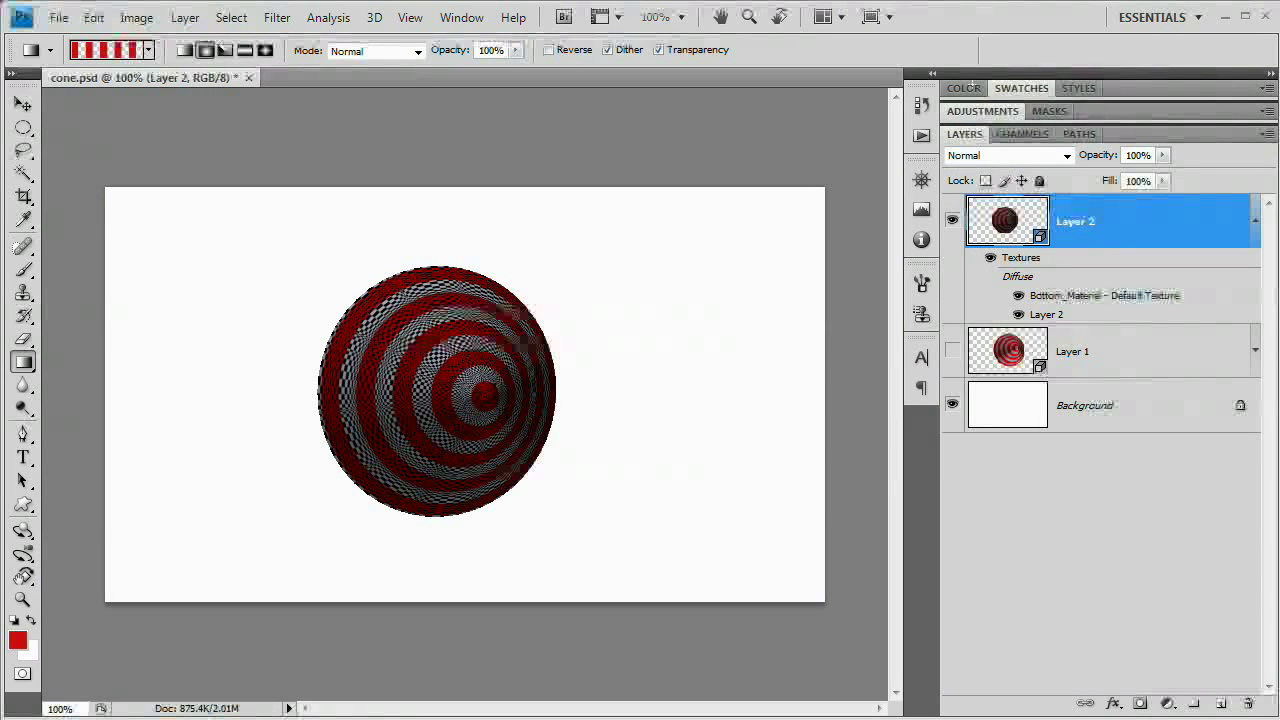
Close the Layer 2111.psb texture and return to cone.psd with the updated texture.
click(952, 351)
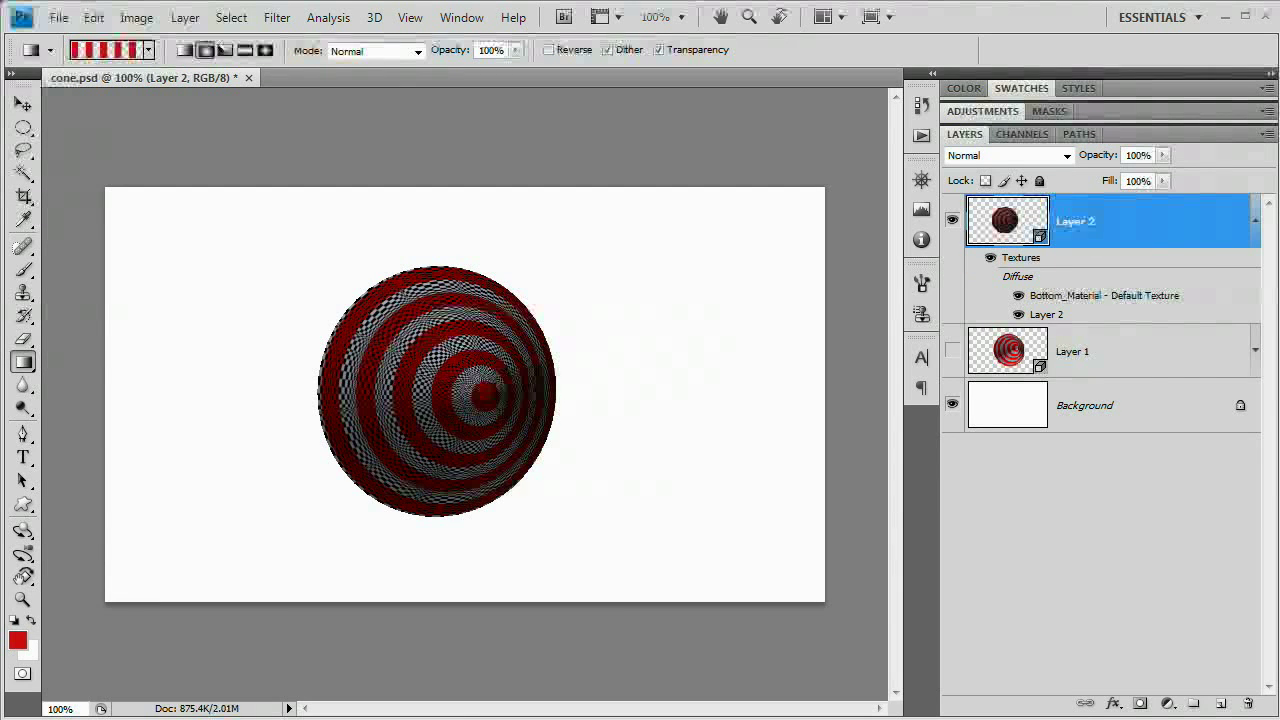
click(461, 17)
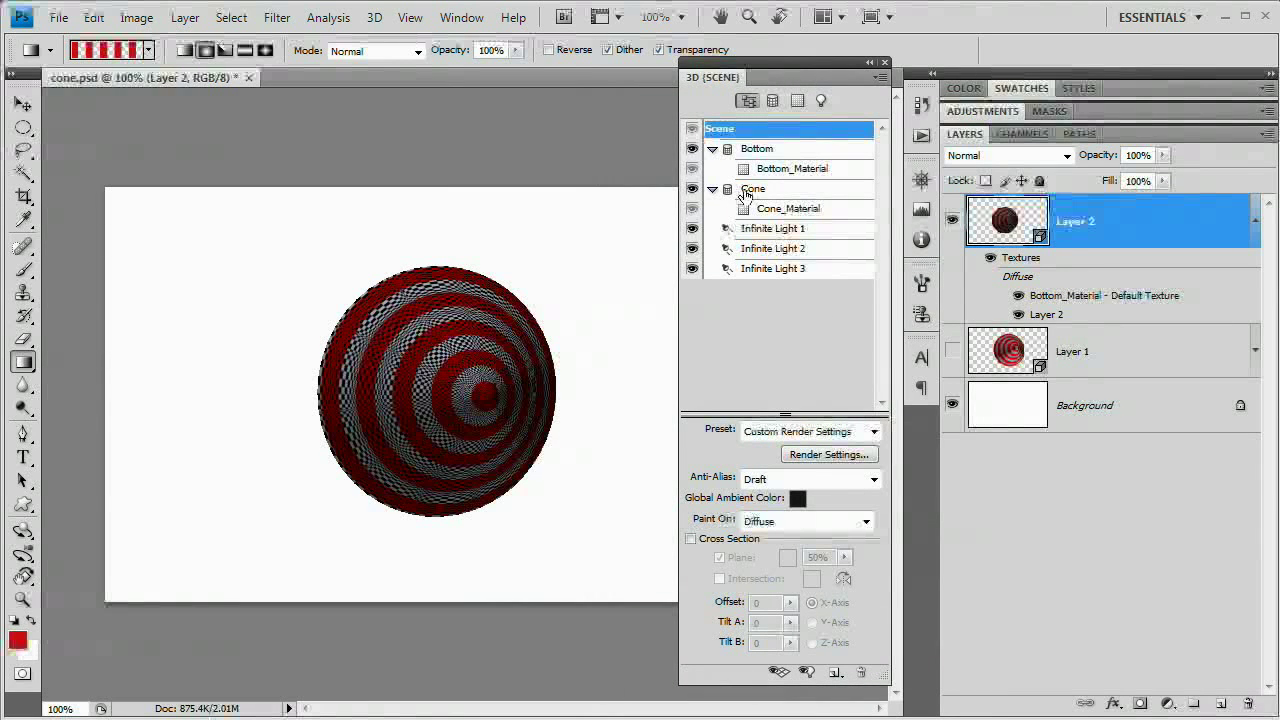
Collapse the Bottom and Cone mesh entries in the 3D panel, leaving the Cone mesh selected.
click(757, 148)
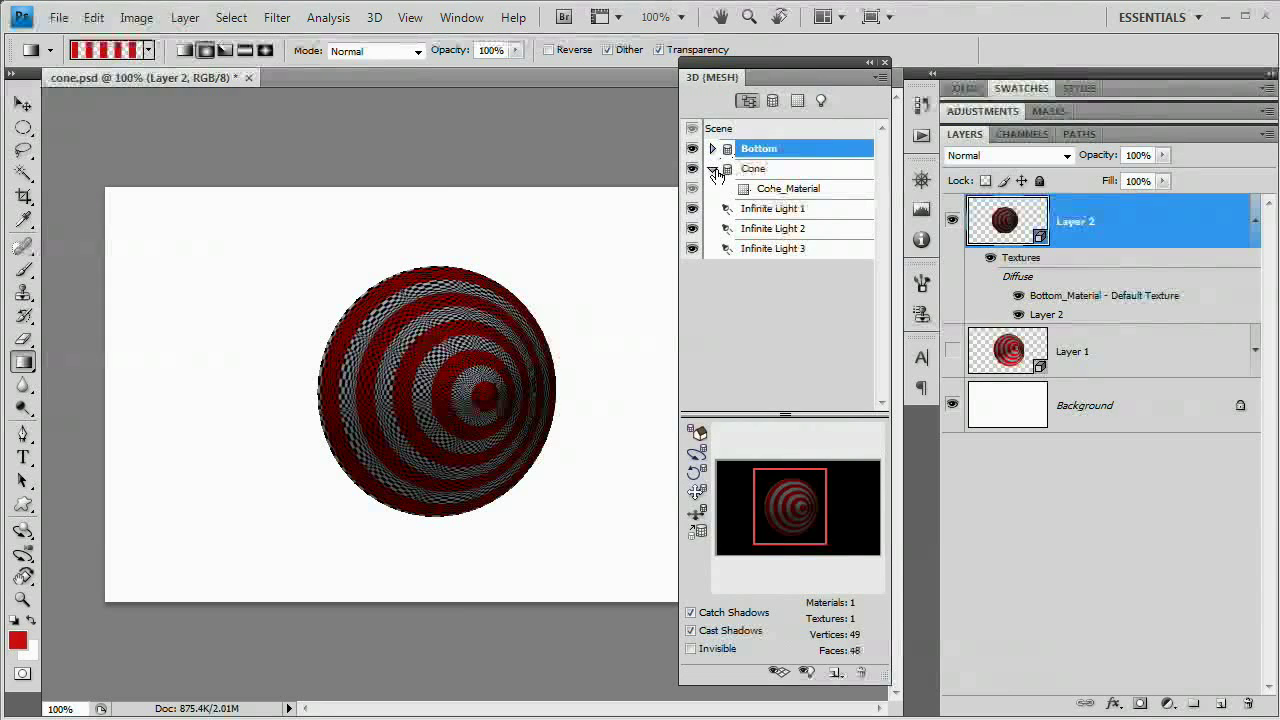
click(714, 168)
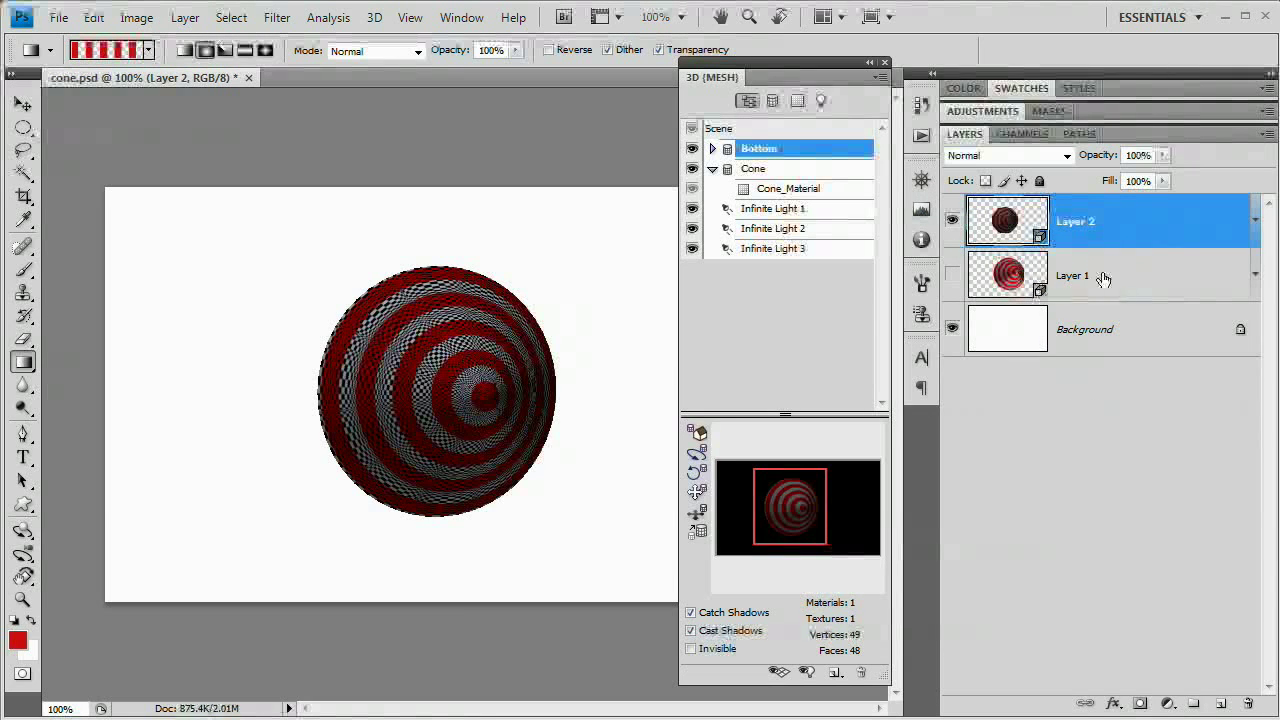
click(712, 148)
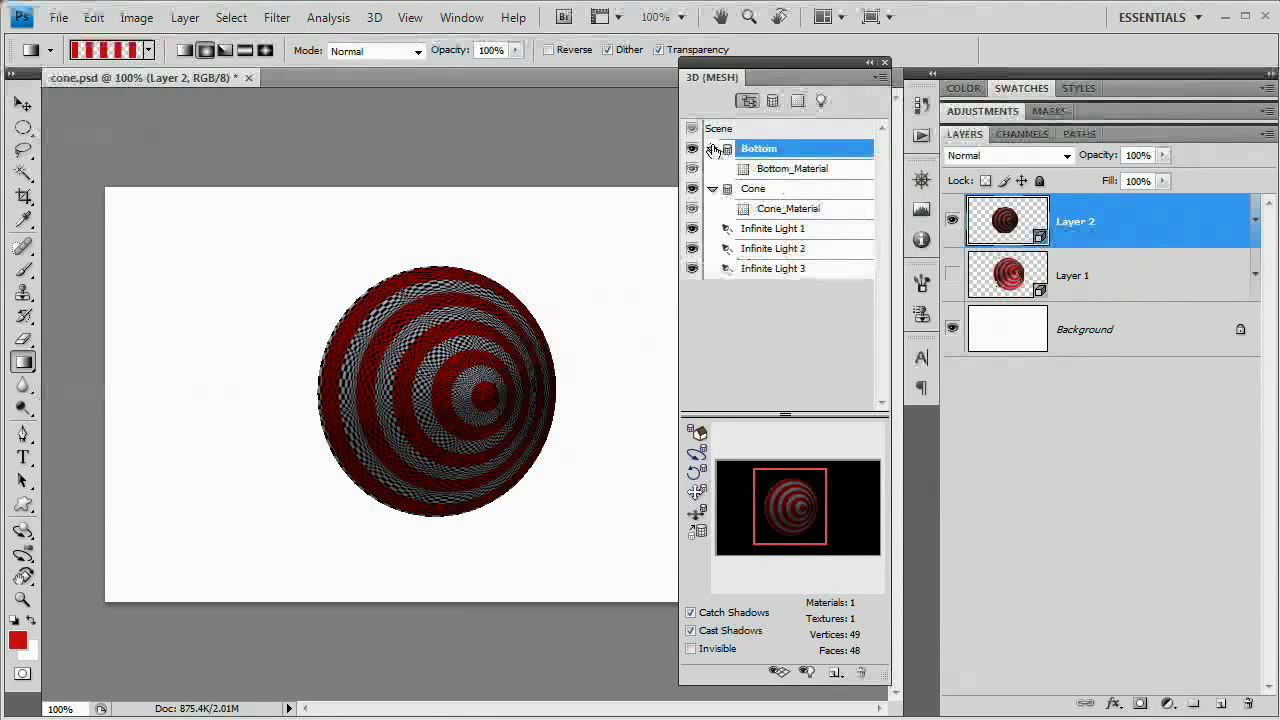
click(712, 148)
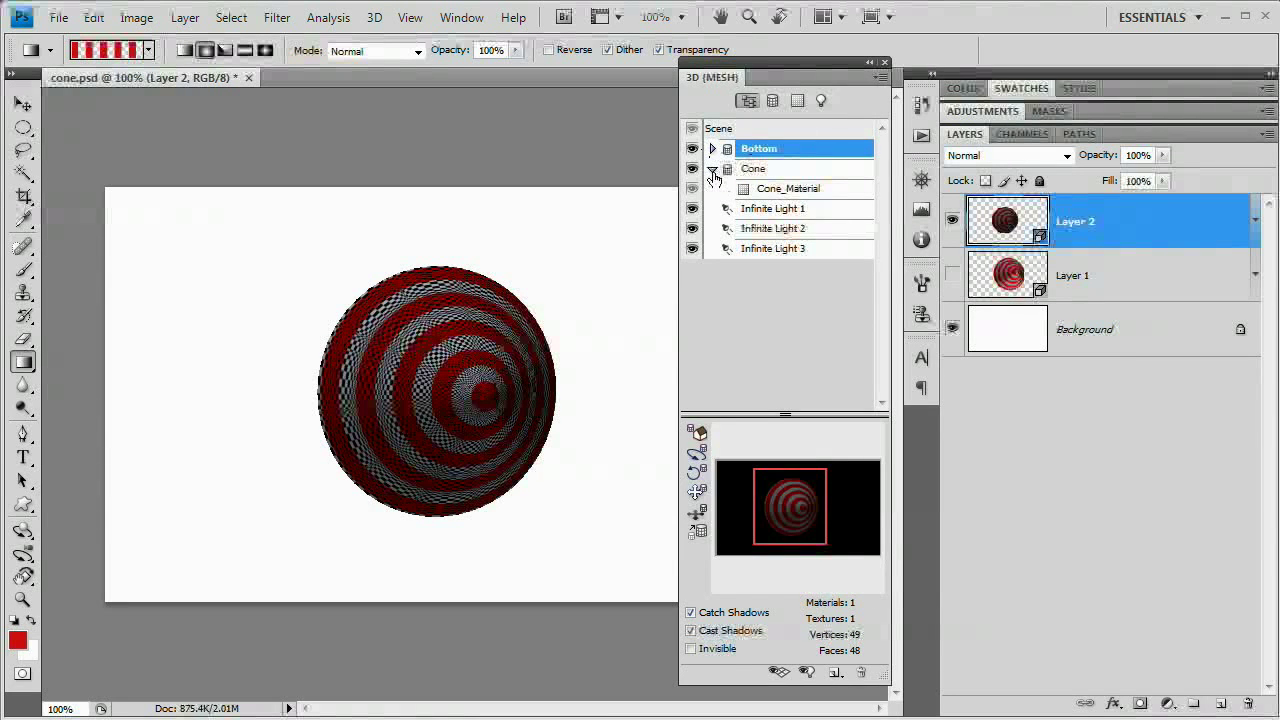
click(753, 168)
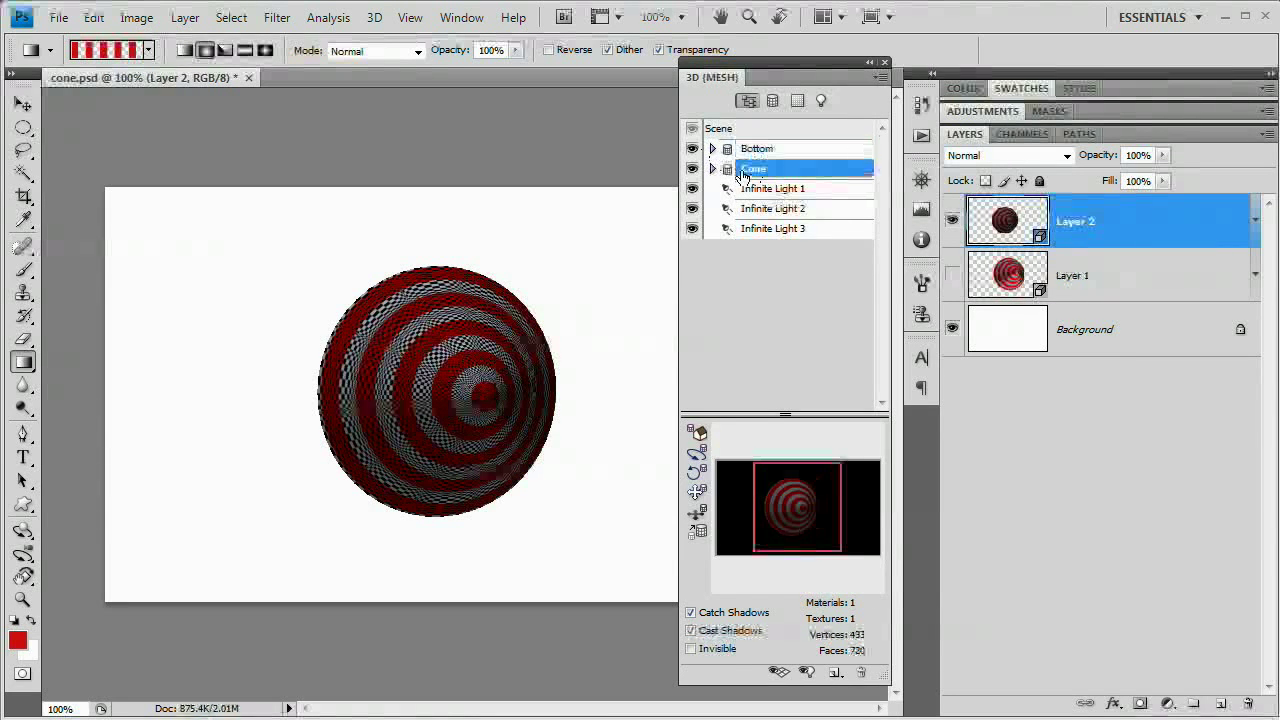
Adjust the intensities of Infinite Light 1 and Infinite Light 2 (about 1.58), then select the third light.
click(778, 208)
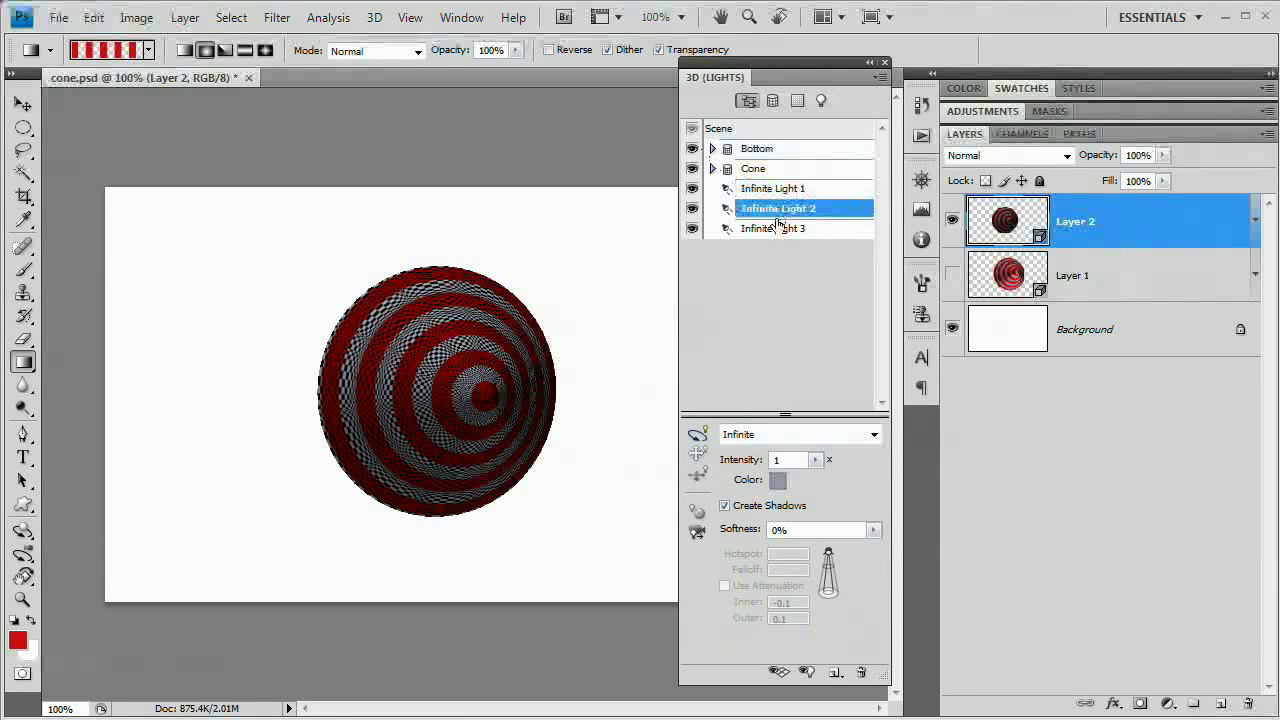
click(773, 188)
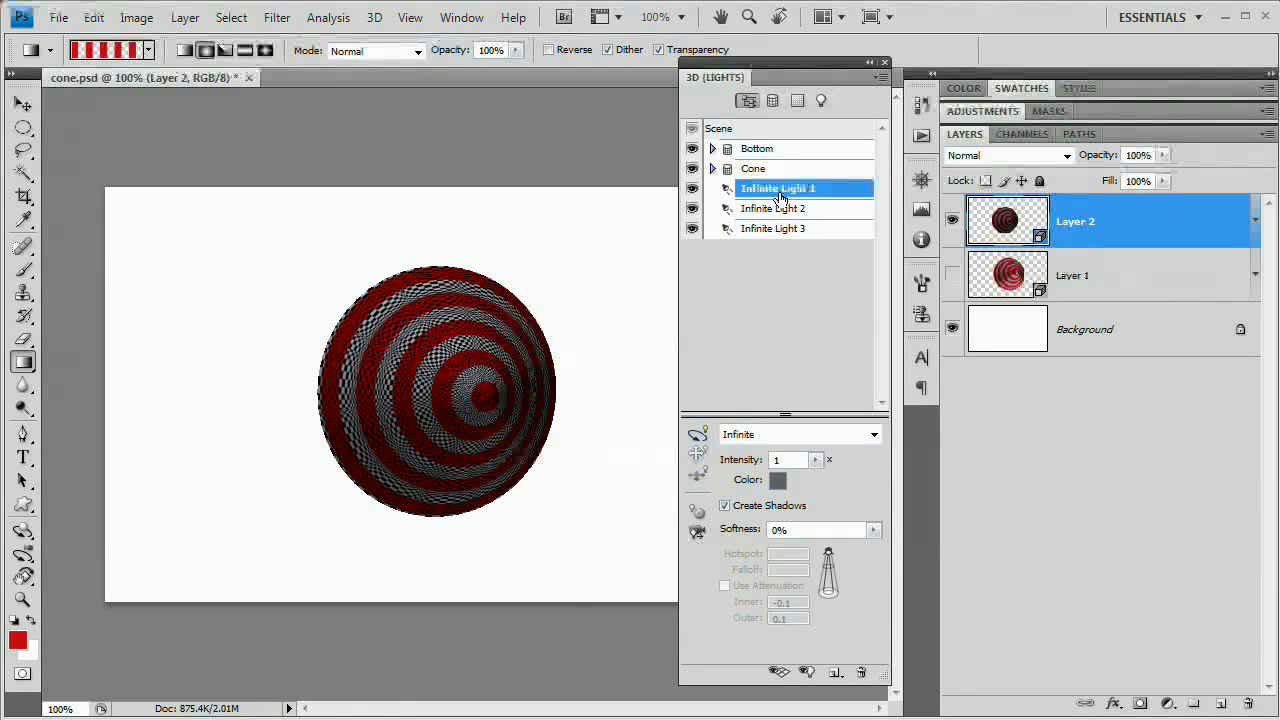
mouse_move(807, 273)
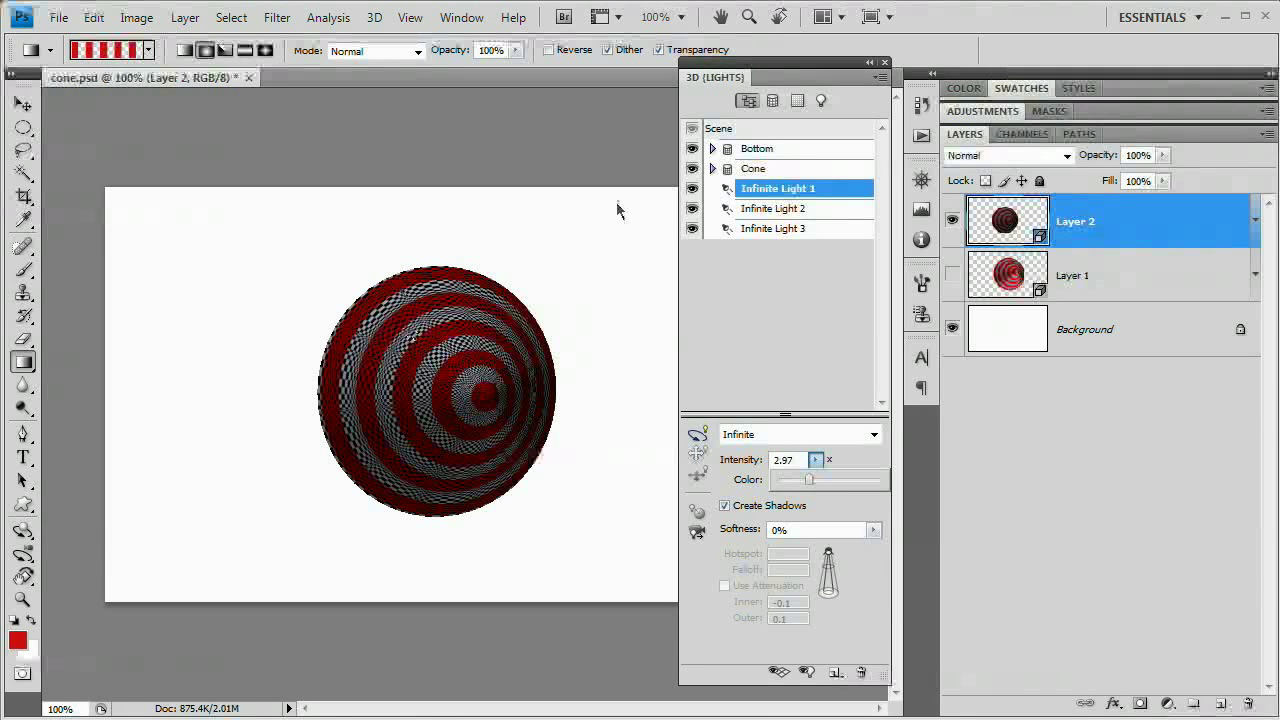
click(778, 208)
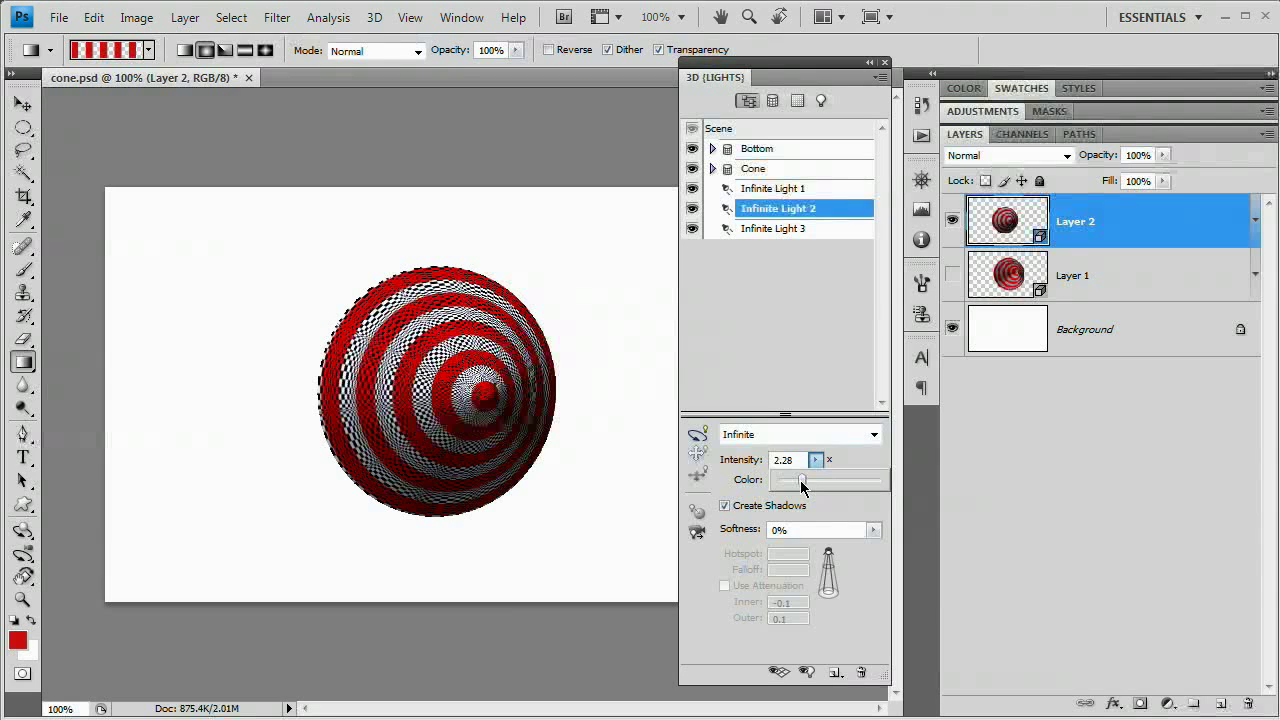
drag(801, 479, 788, 479)
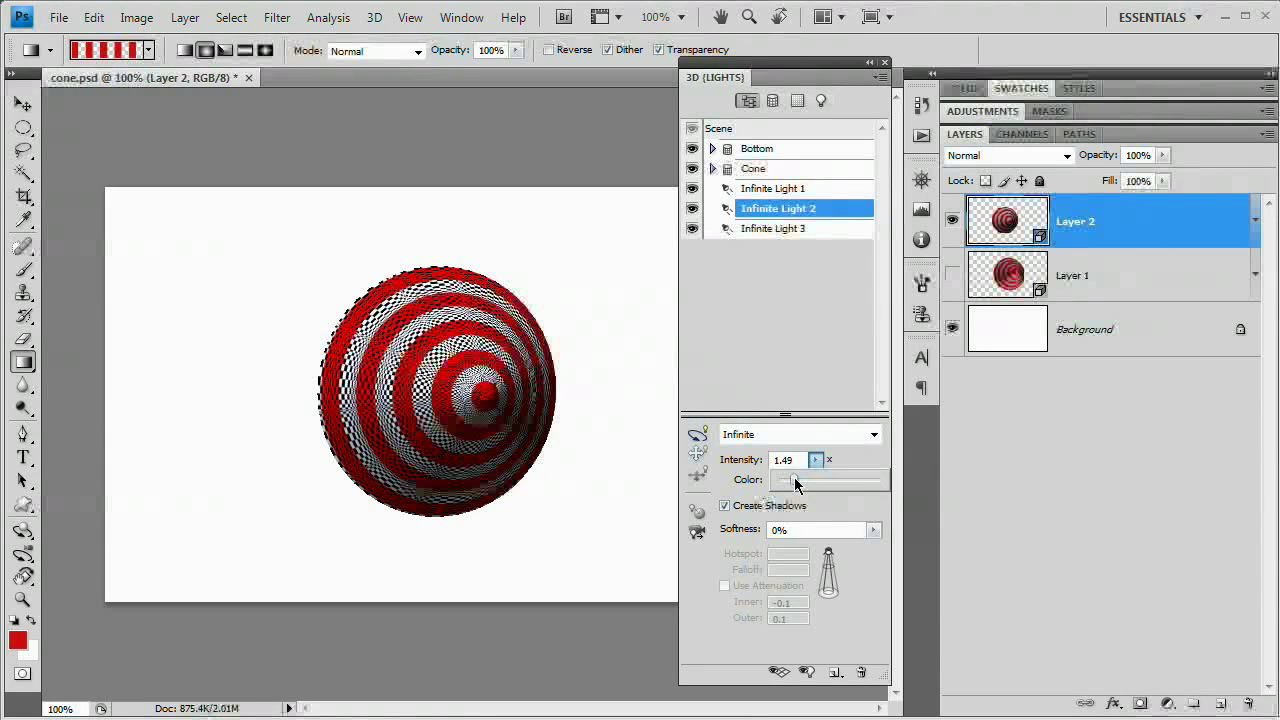
click(815, 459)
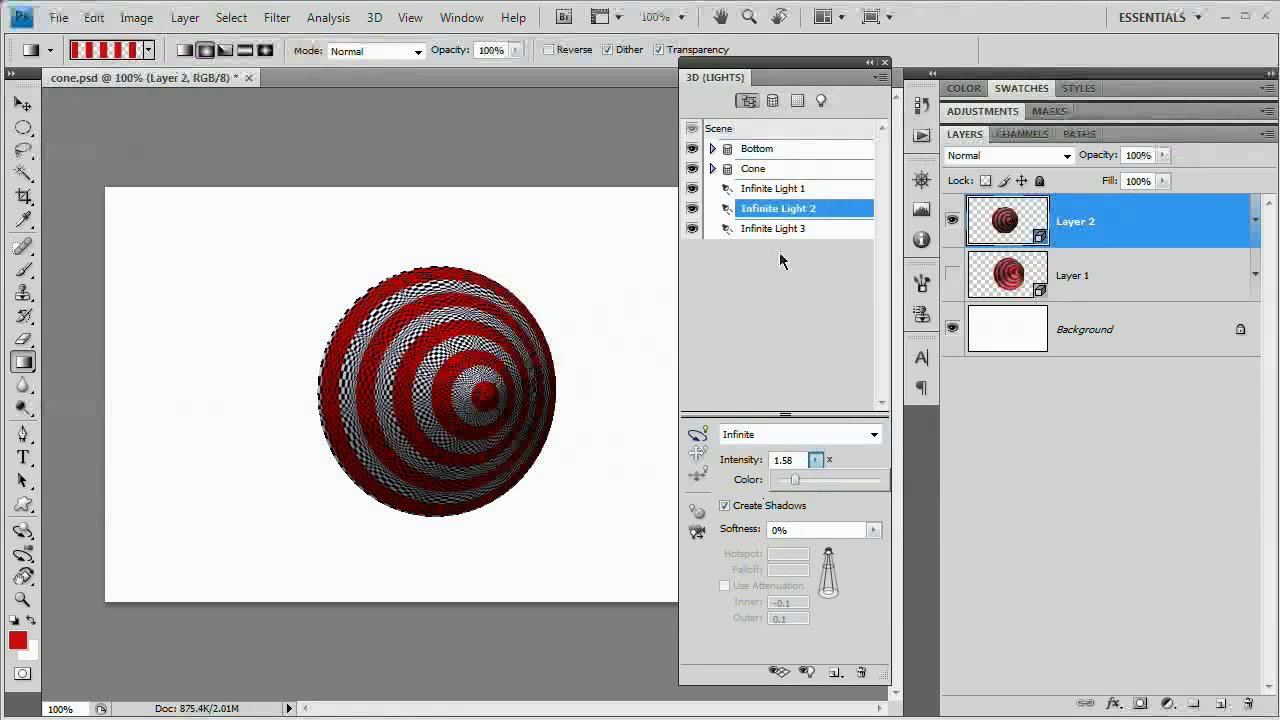
click(773, 228)
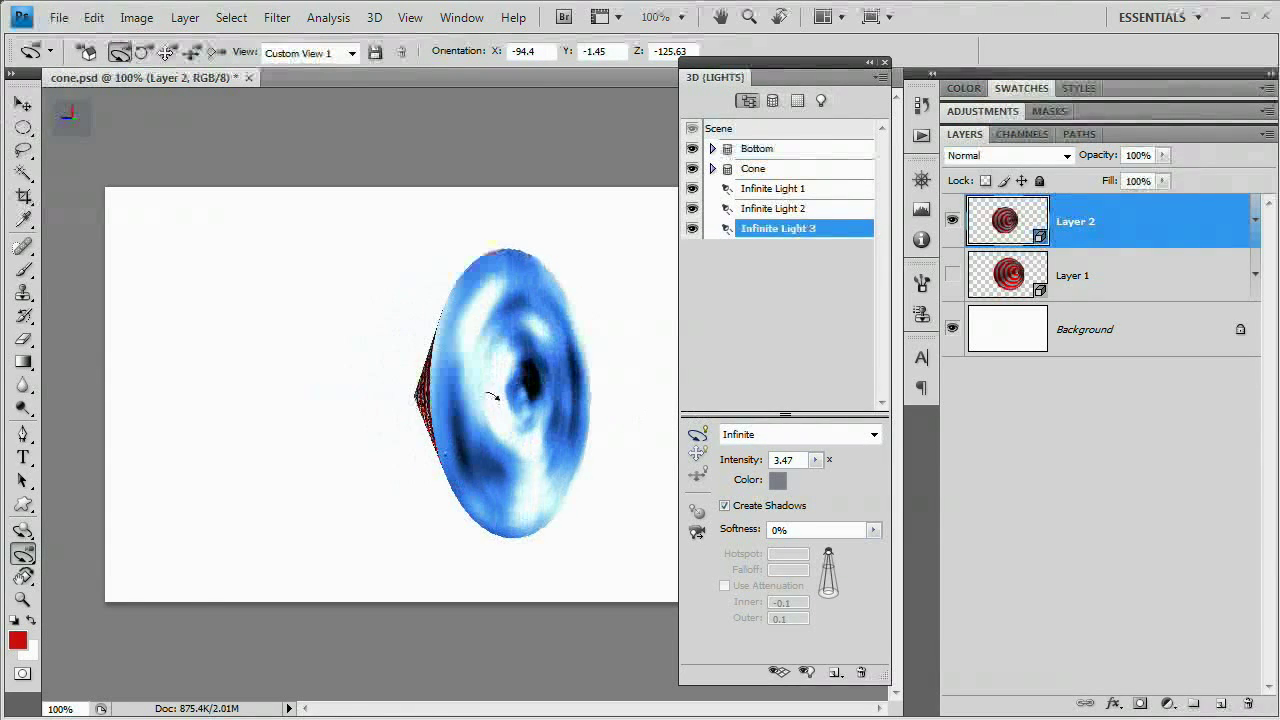
Rotate Infinite Light 3 around the cone and set Infinite Light 1's intensity to 2.38.
drag(490, 395, 510, 390)
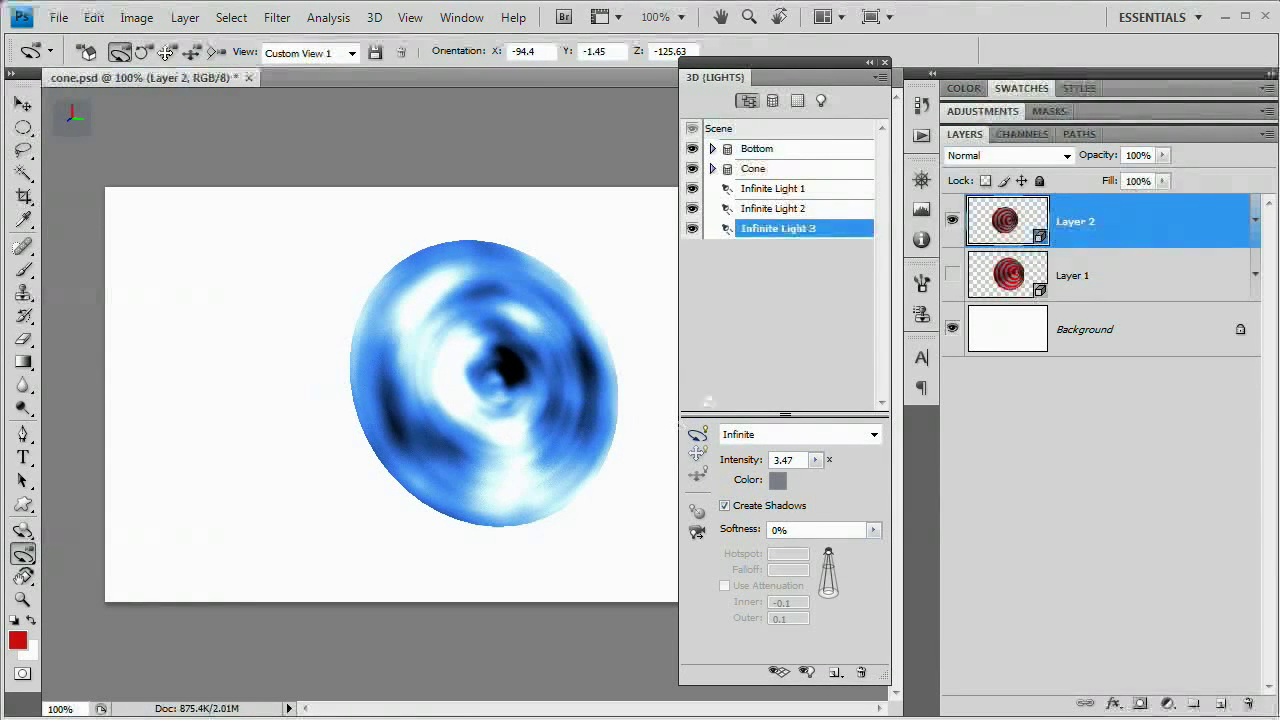
click(773, 188)
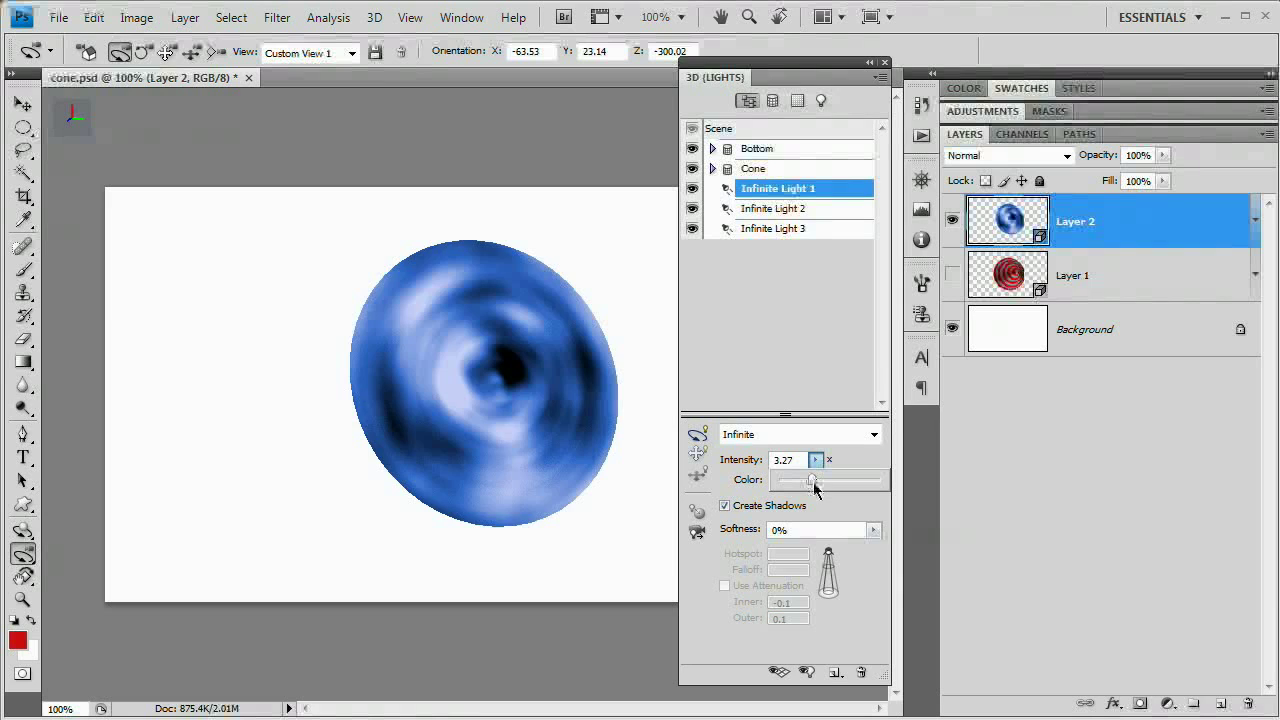
drag(818, 480, 800, 480)
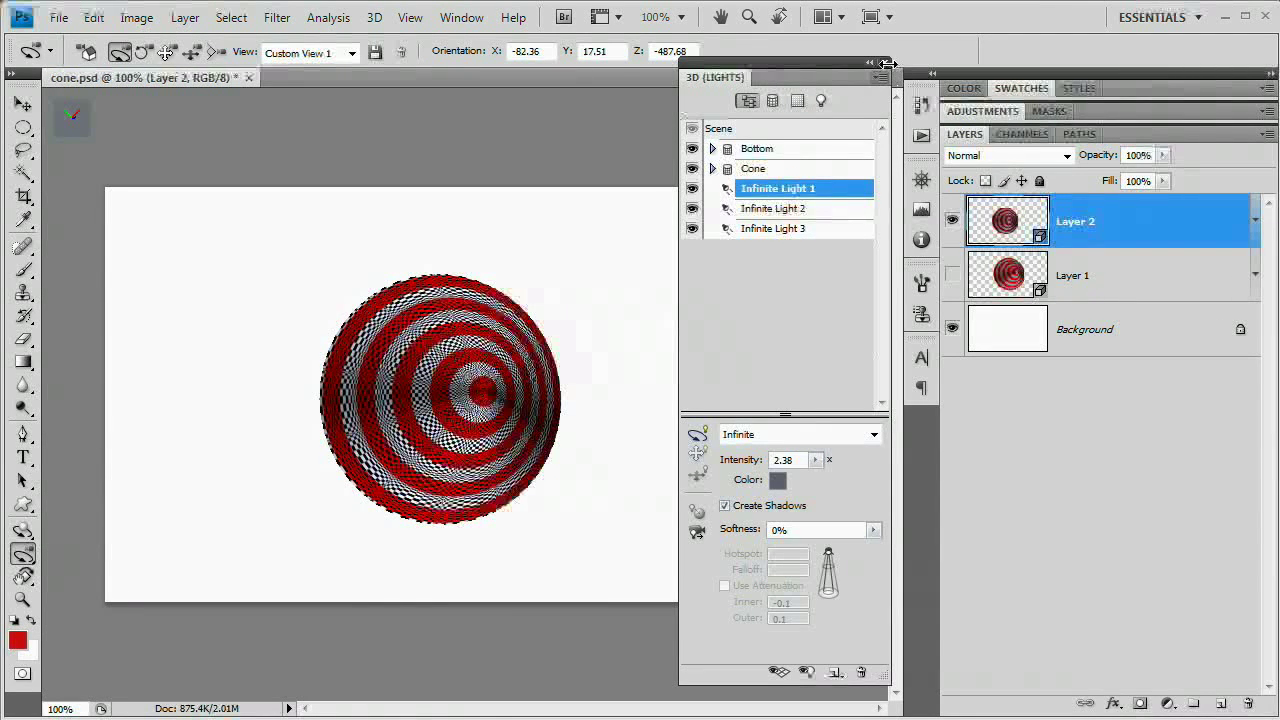
click(881, 77)
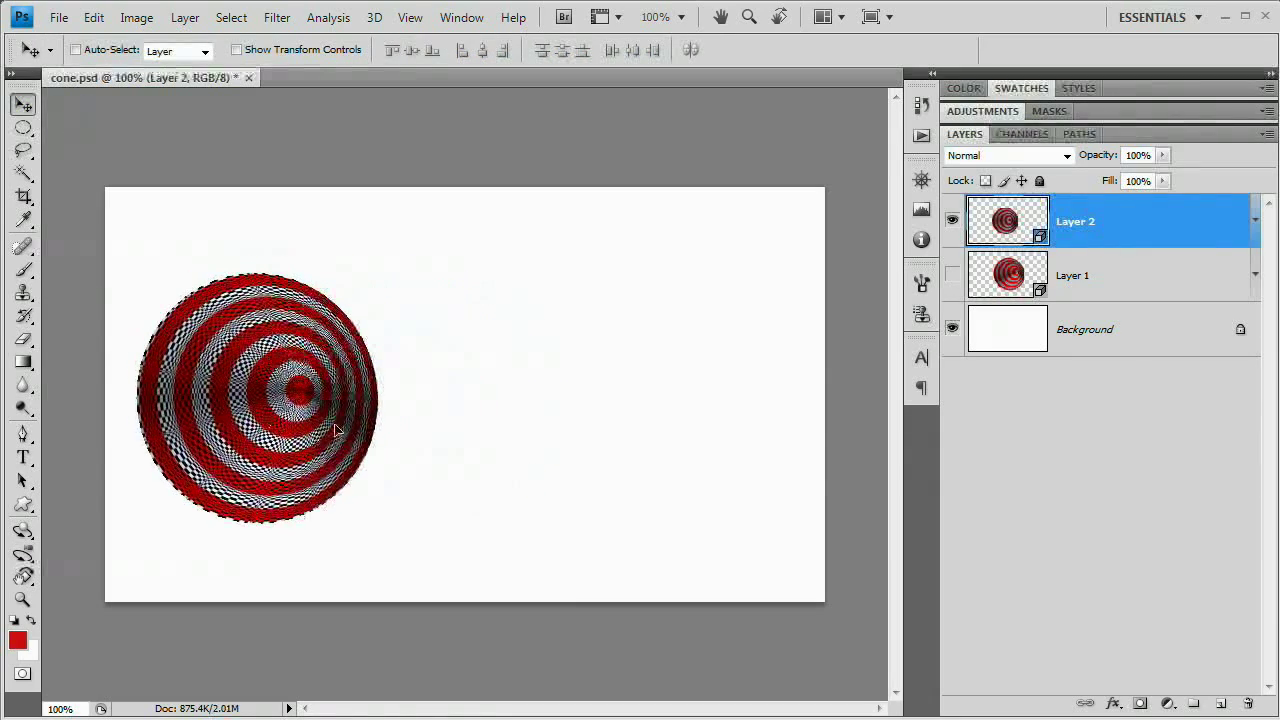
Move the smaller cone left and make Layer 1's larger cone visible beside it.
drag(300, 400, 480, 400)
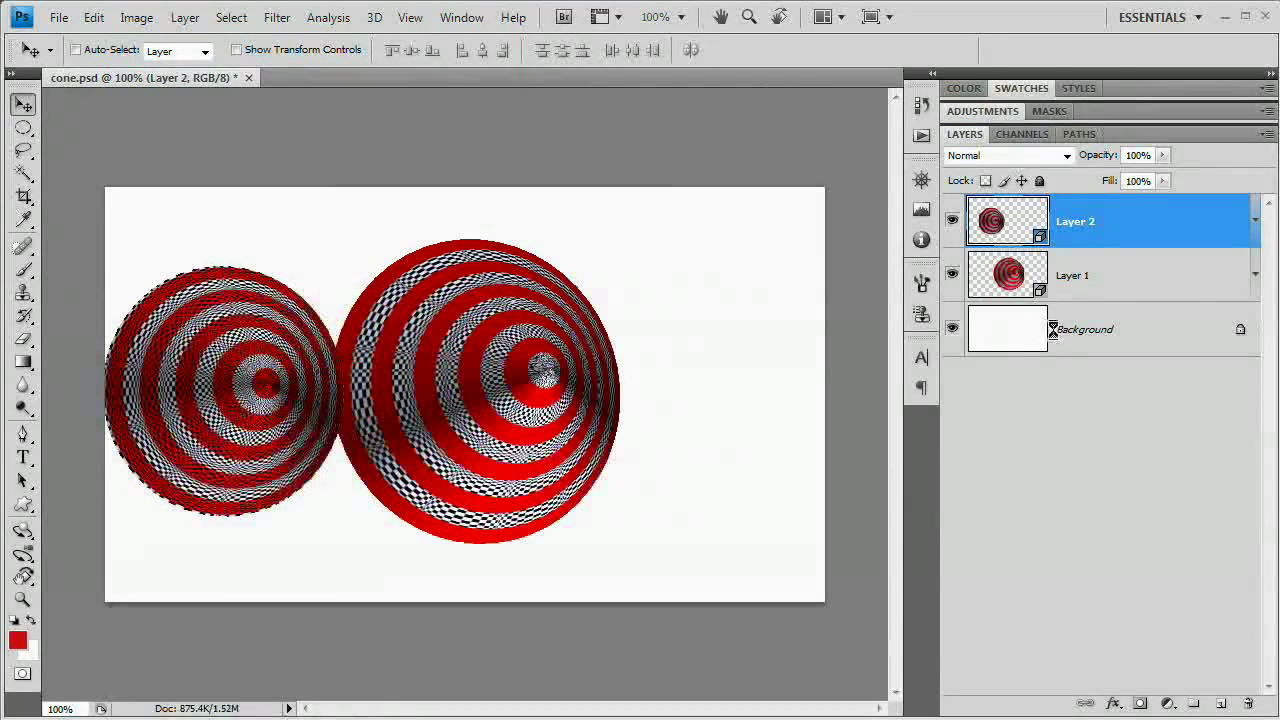
click(1072, 275)
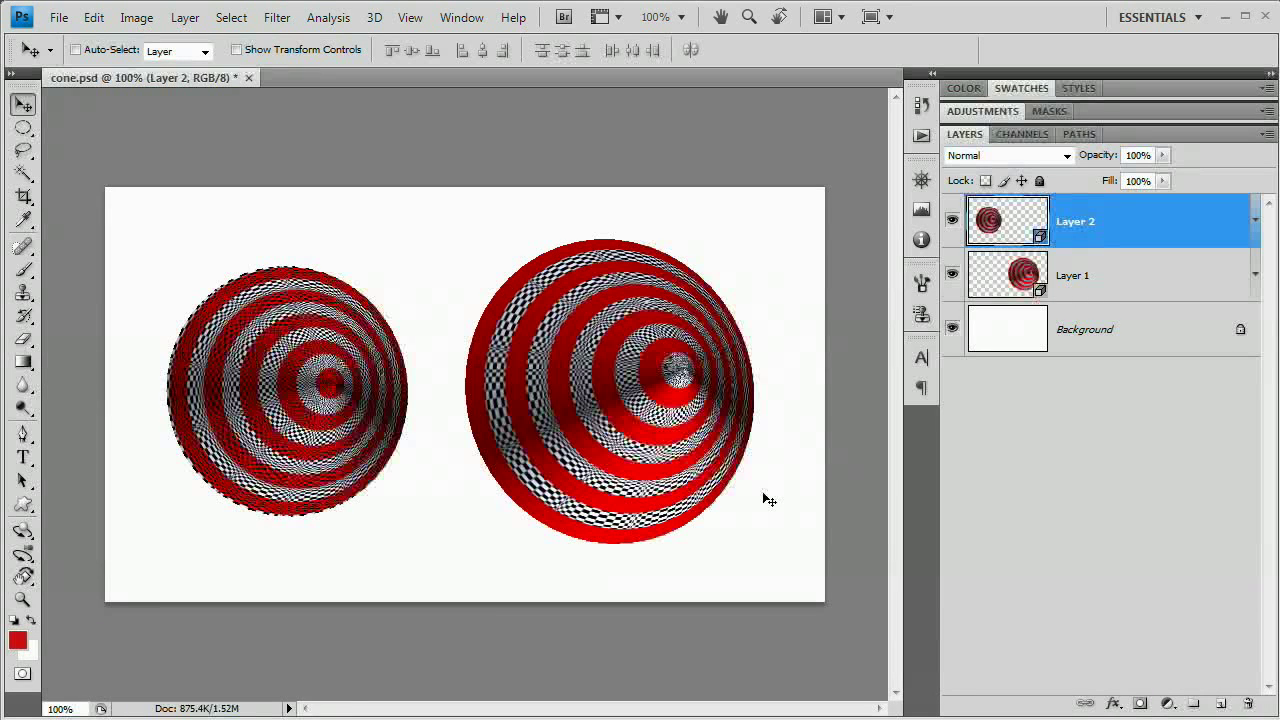
mouse_move(713, 627)
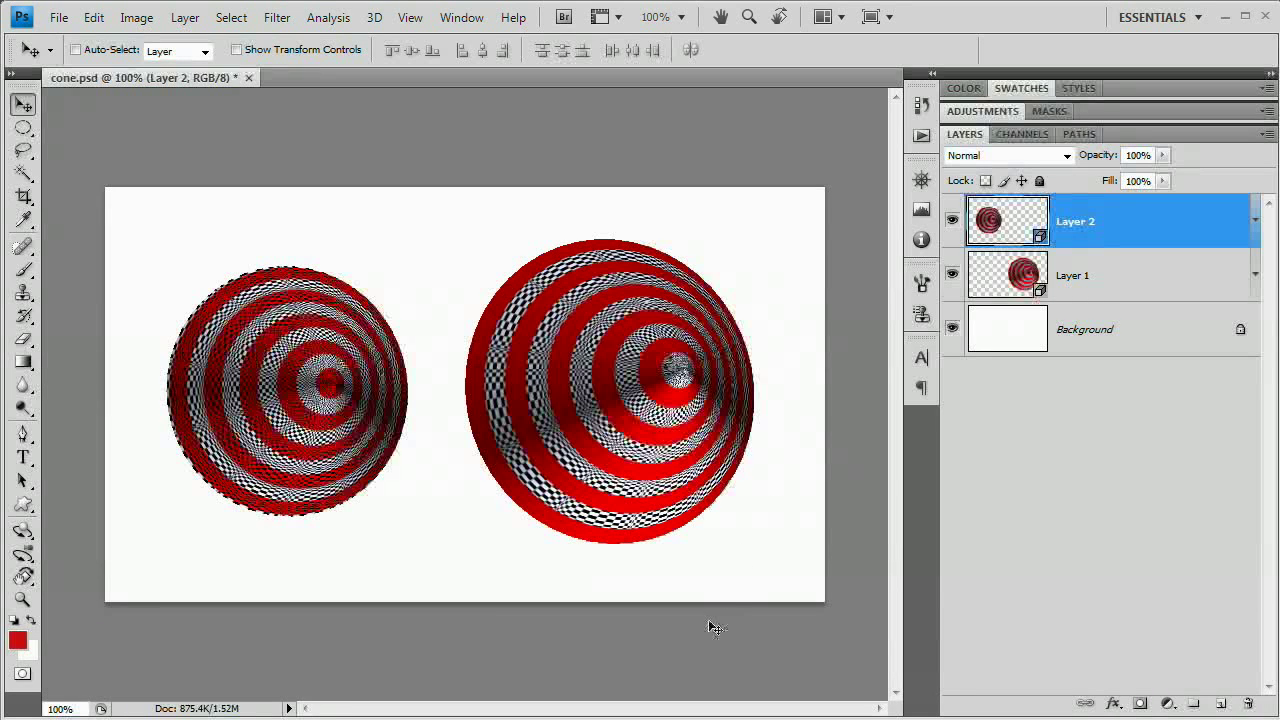